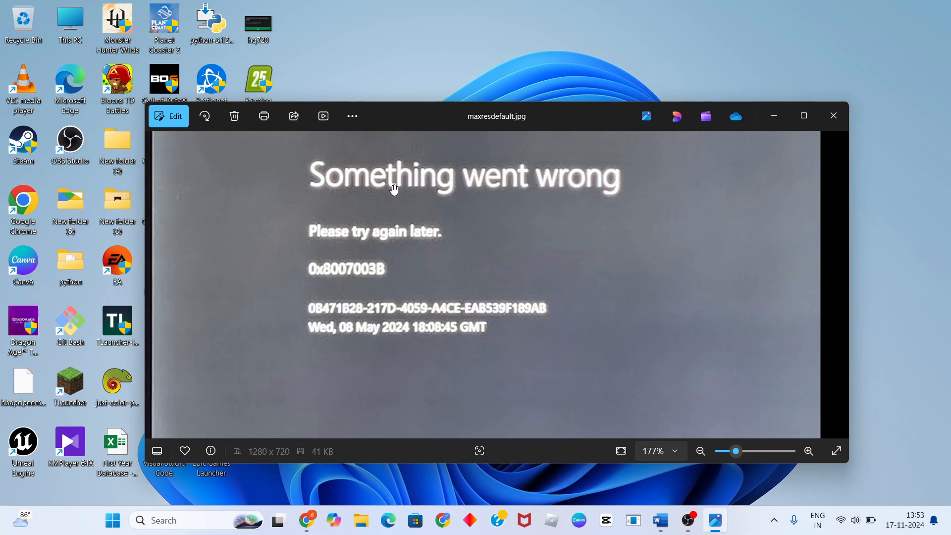
- View the 'Something went wrong' 0x8007003B screenshot in Photos
left_click(384, 247)
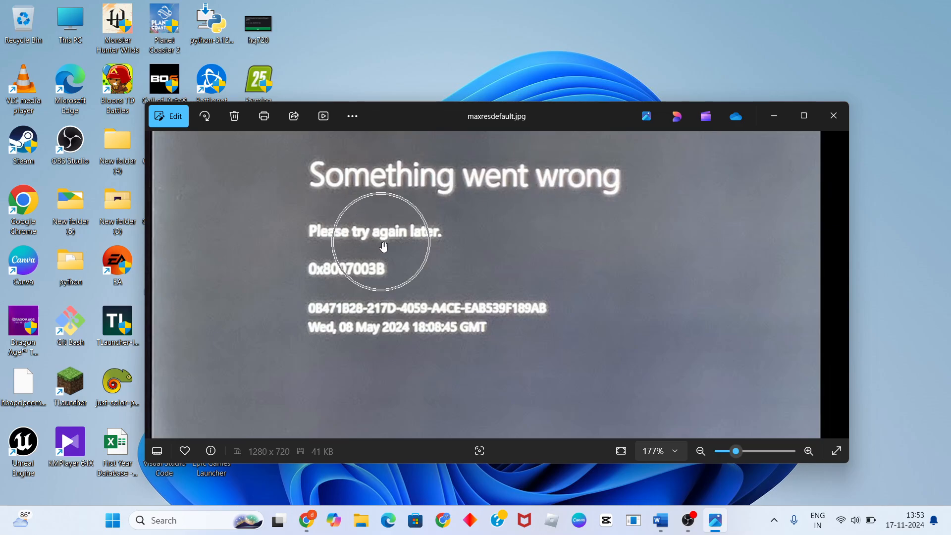
mouse_move(379, 273)
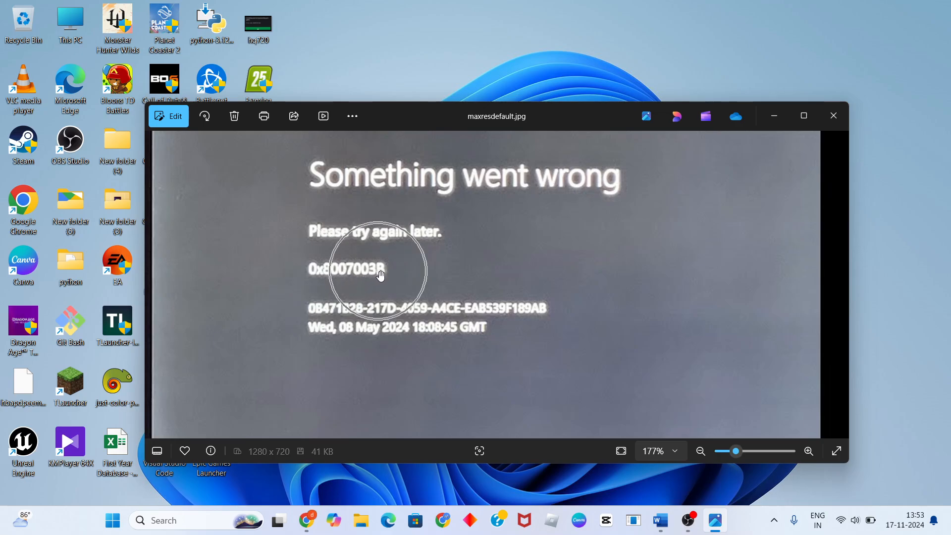
mouse_move(348, 272)
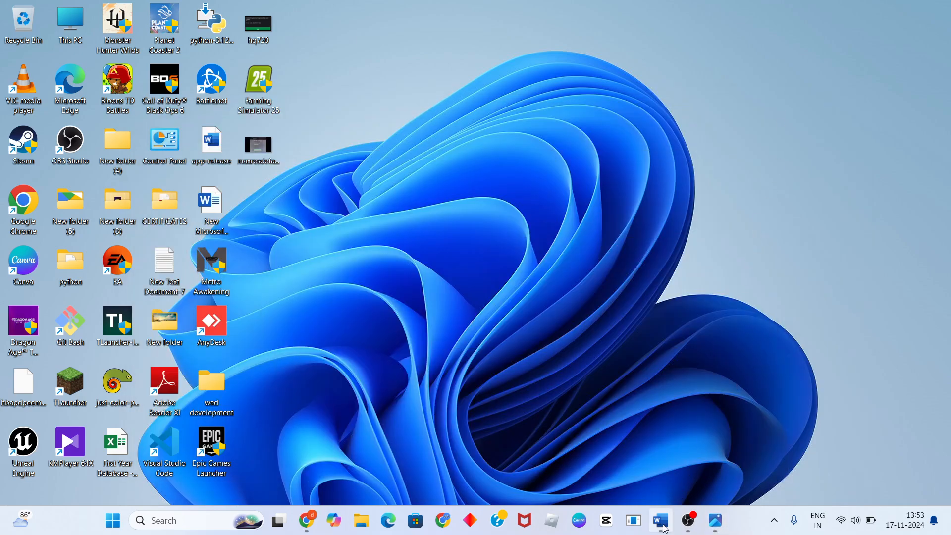
- Read the three Xbox 0x8007003B fixes in the Word notes, then minimize Word
left_click(659, 520)
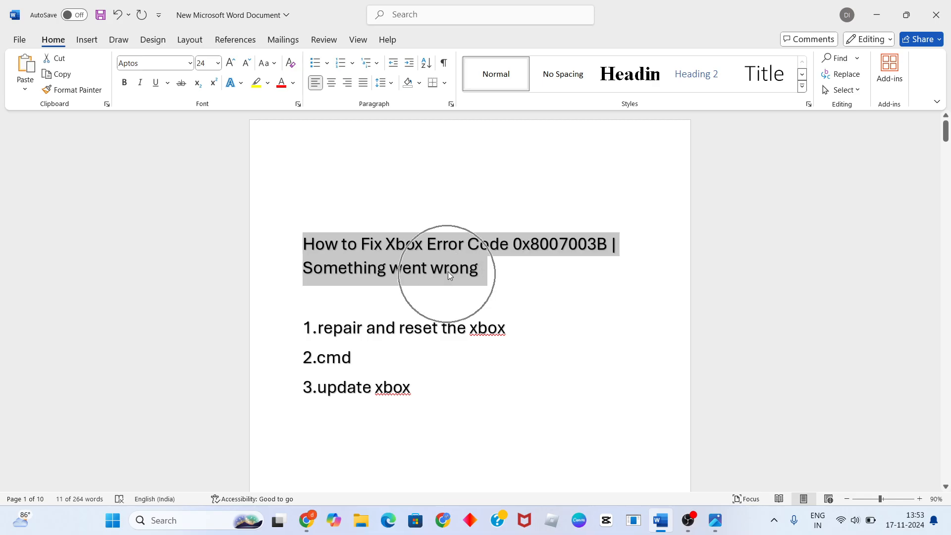
mouse_move(517, 267)
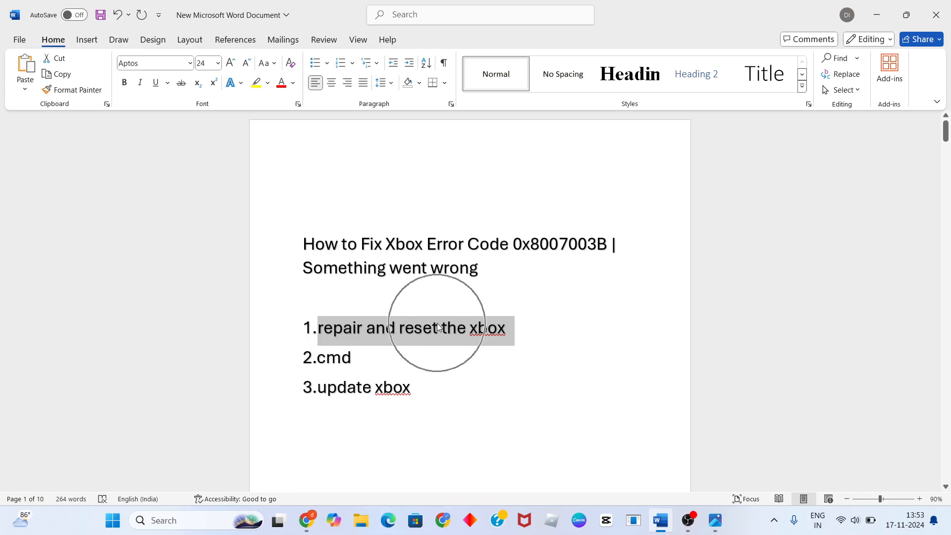
left_click(505, 328)
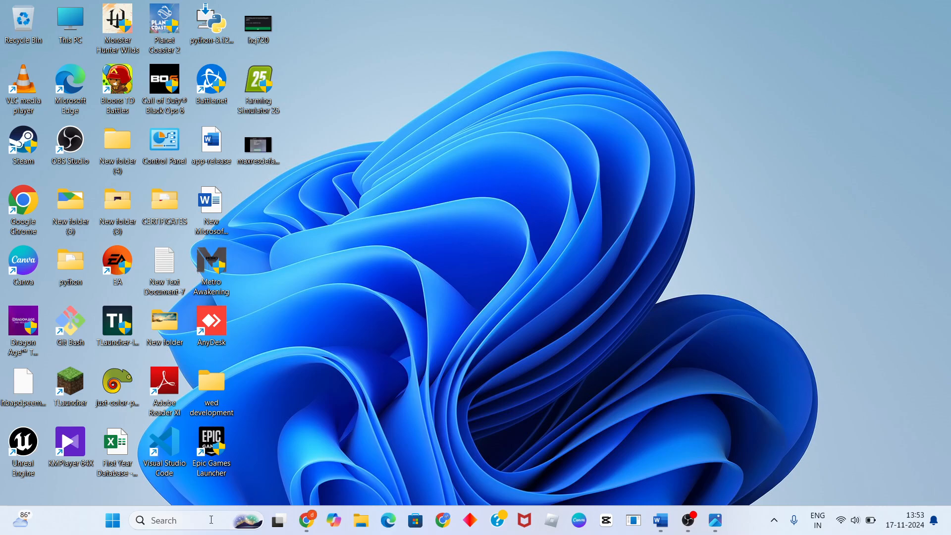
- Launch Settings from a 'settings' search and go to Apps > Installed apps
type("settings")
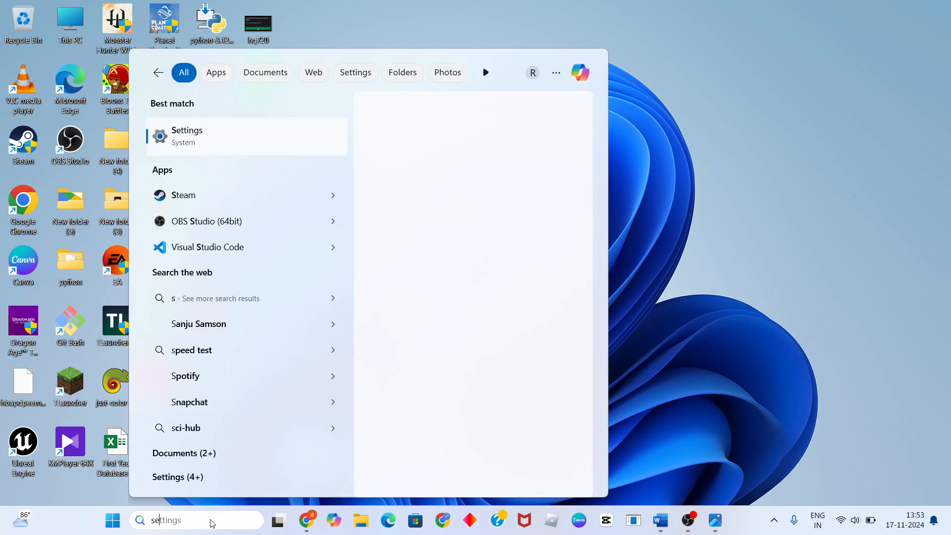
left_click(186, 136)
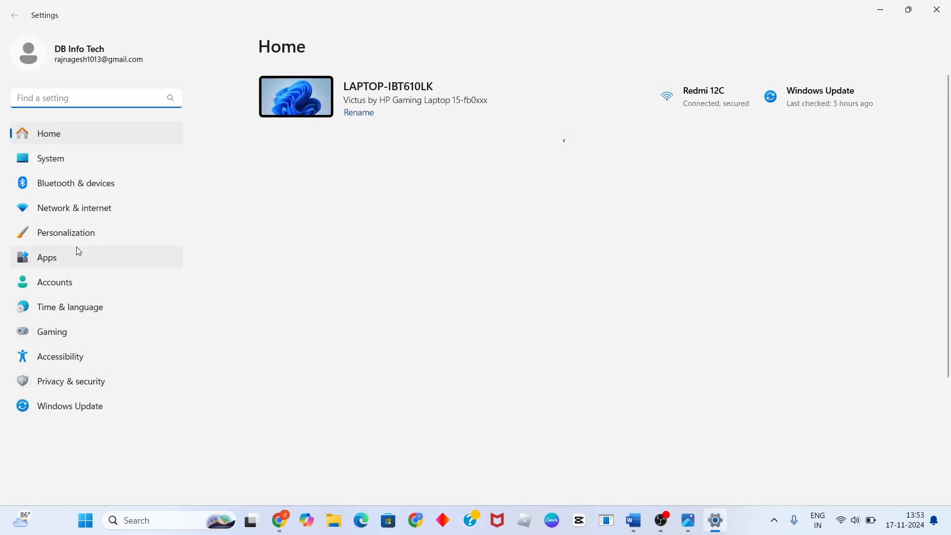
left_click(46, 257)
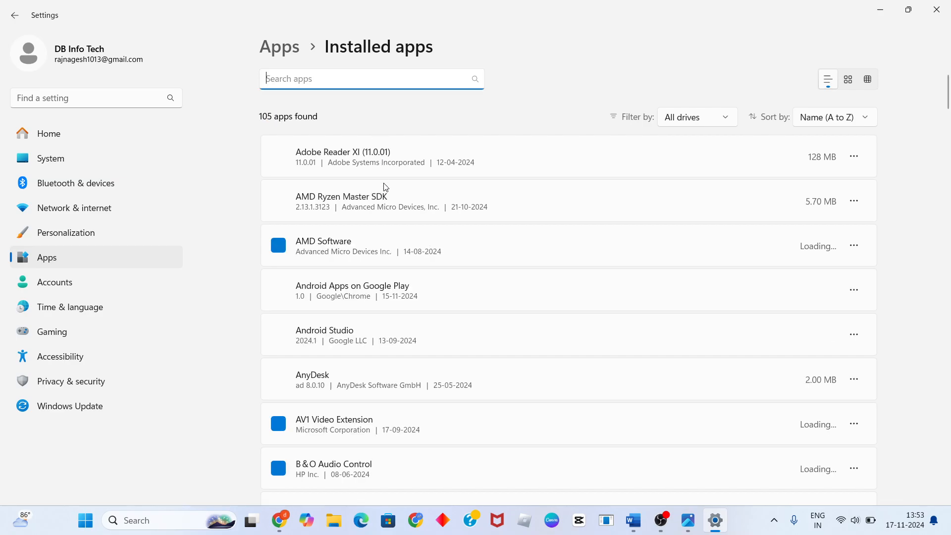
- Scroll to the end of Installed apps and show the Xbox app's options menu
scroll("down", 3)
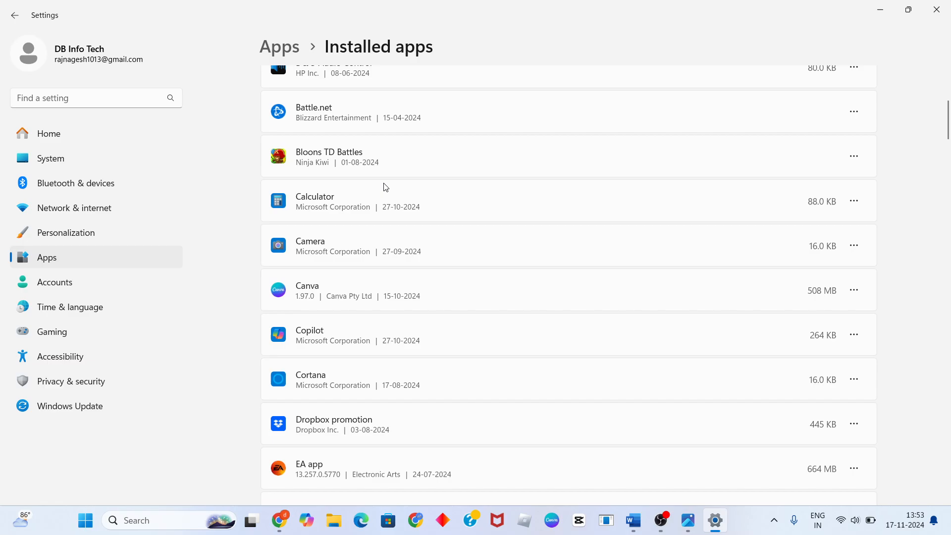
scroll("down", 3)
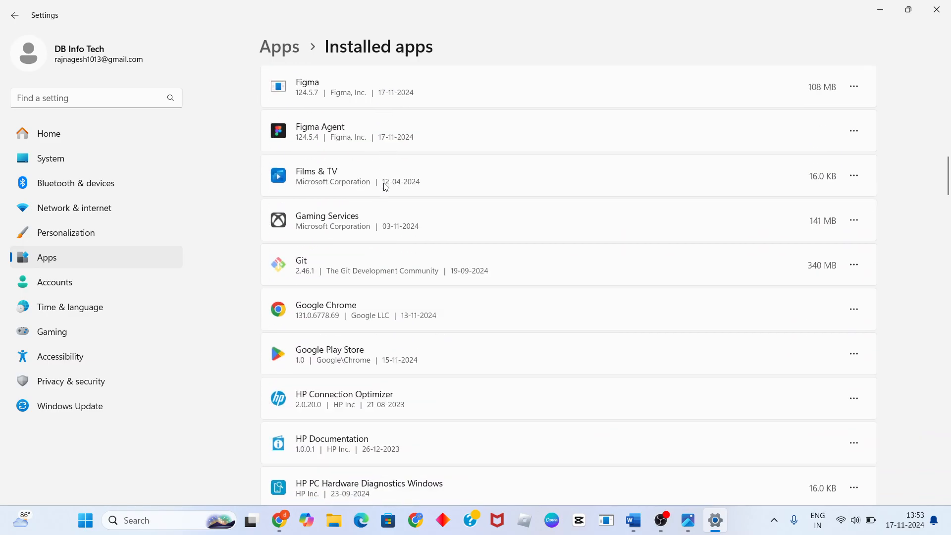
scroll("down", 3)
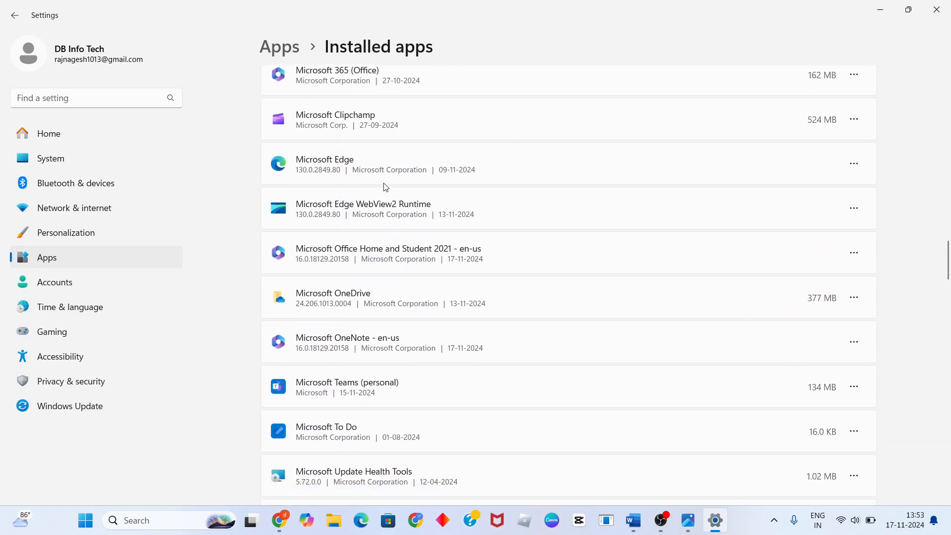
scroll("down", 3)
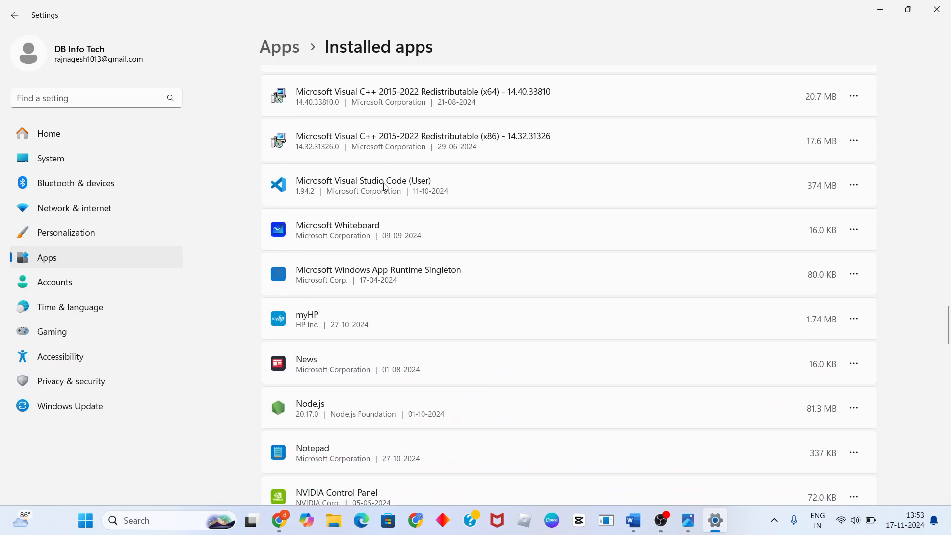
scroll("down", 3)
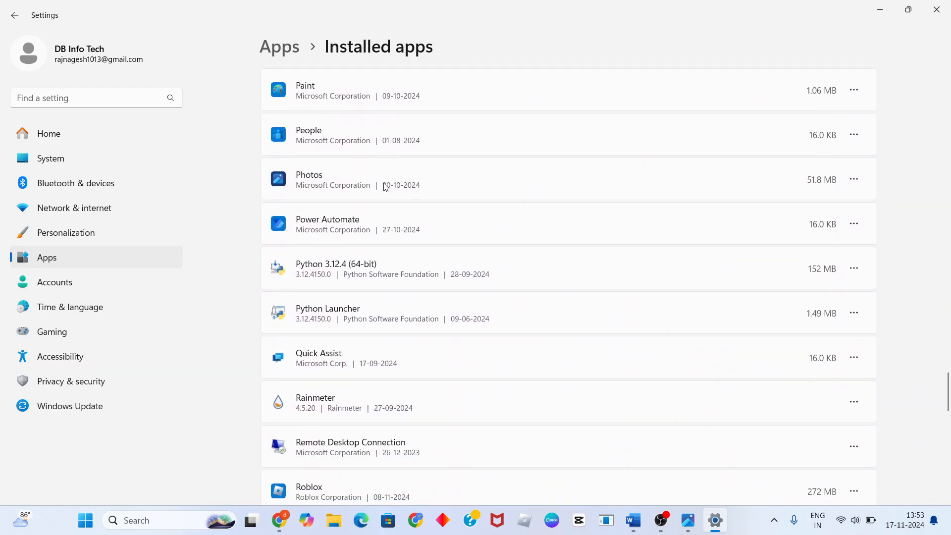
scroll("down", 3)
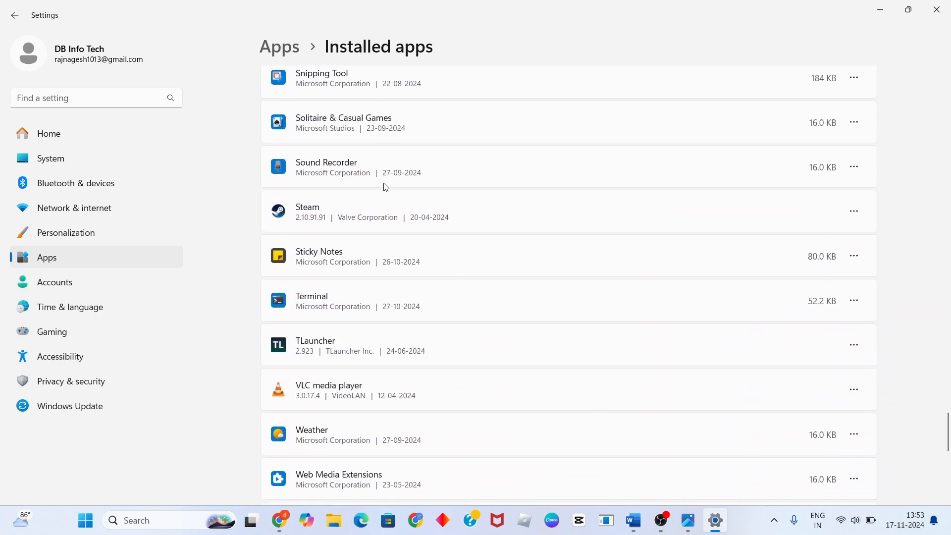
scroll("down", 3)
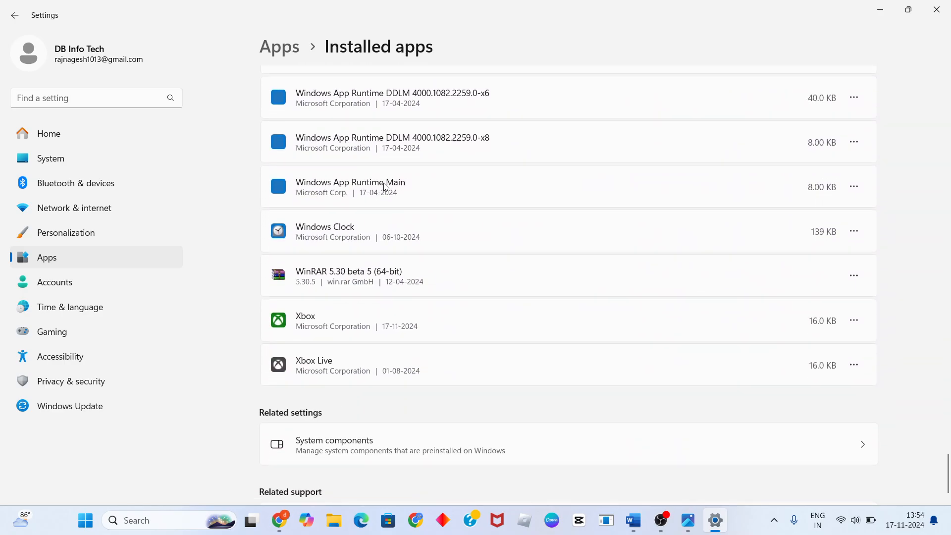
mouse_move(648, 319)
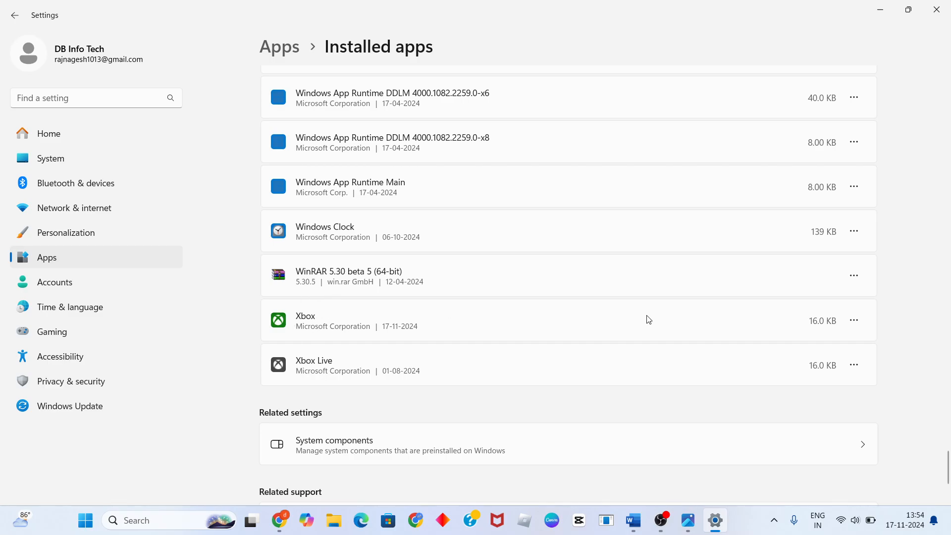
left_click(854, 321)
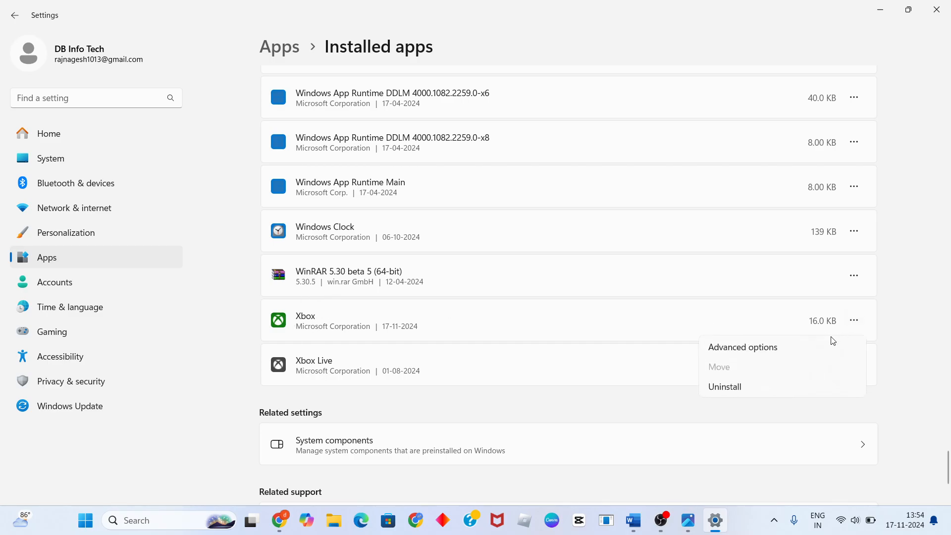
- From Xbox Advanced options, run Repair and Reset, then minimize Settings
left_click(742, 346)
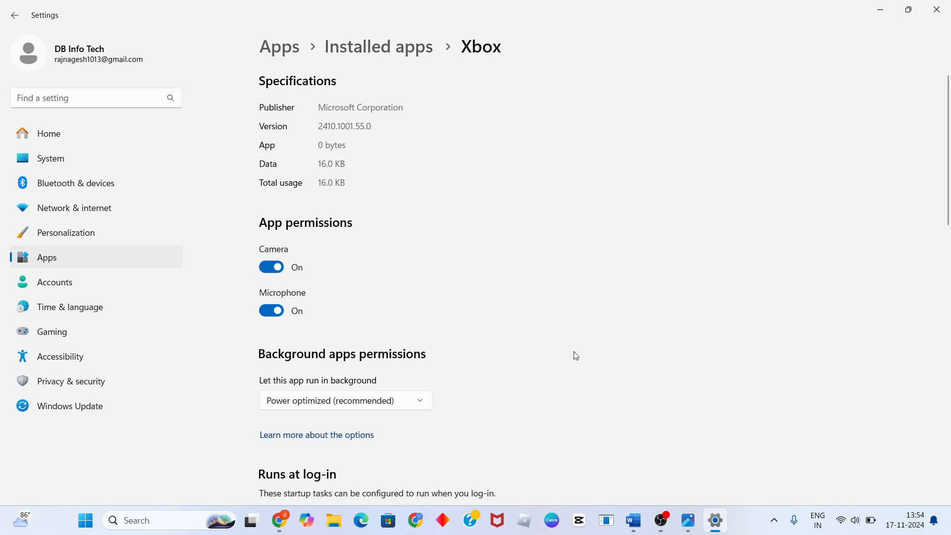
scroll("down", 3)
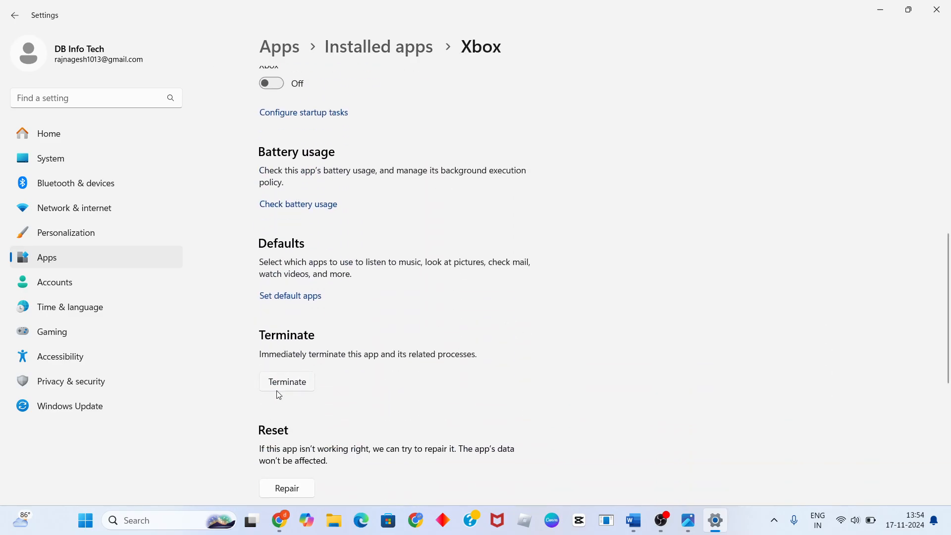
scroll("down", 3)
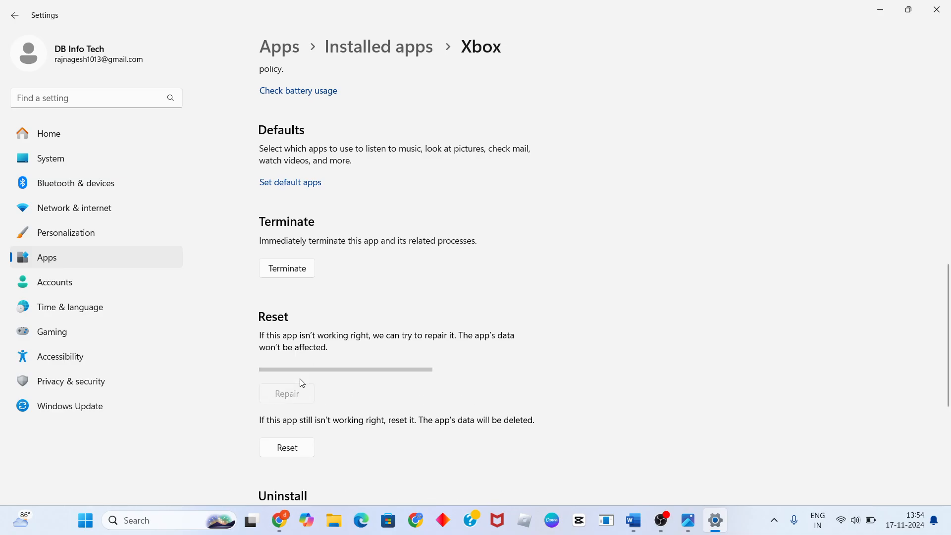
left_click(286, 448)
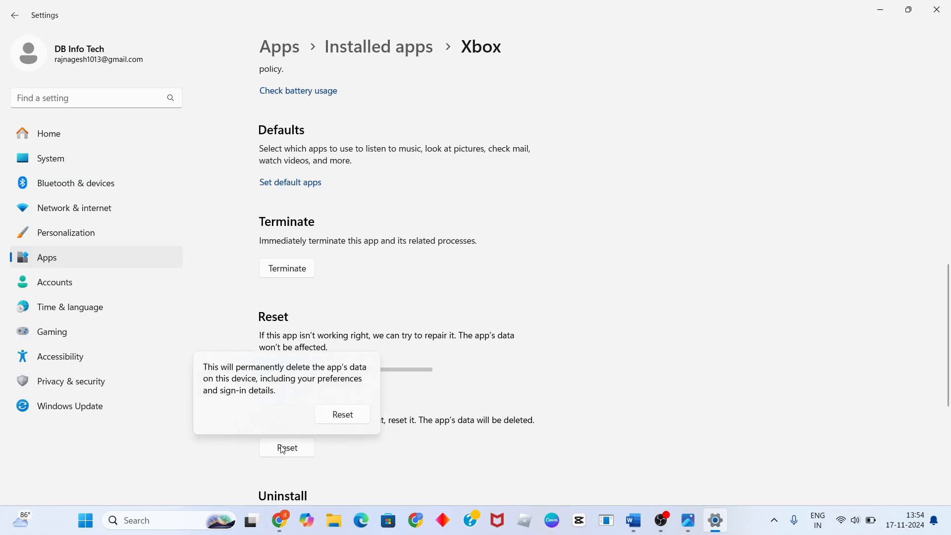
left_click(343, 414)
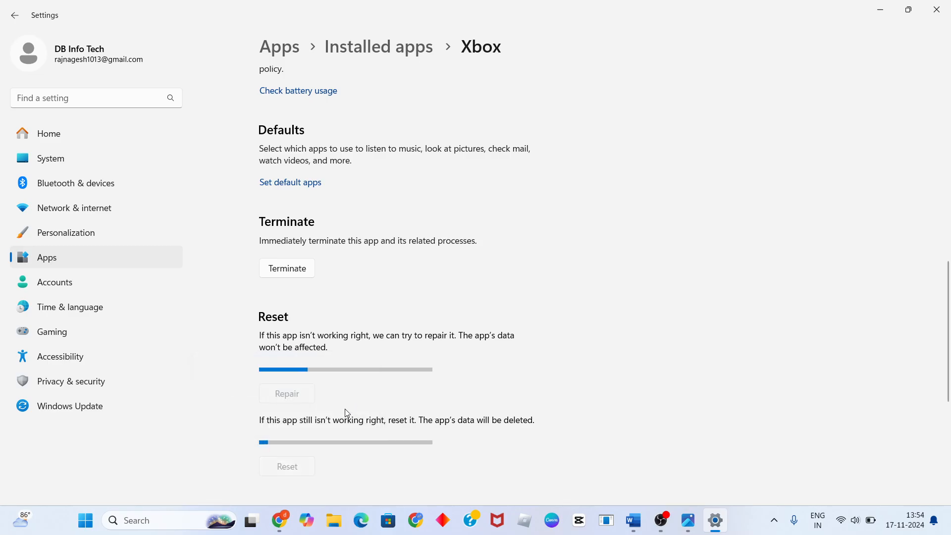
mouse_move(330, 432)
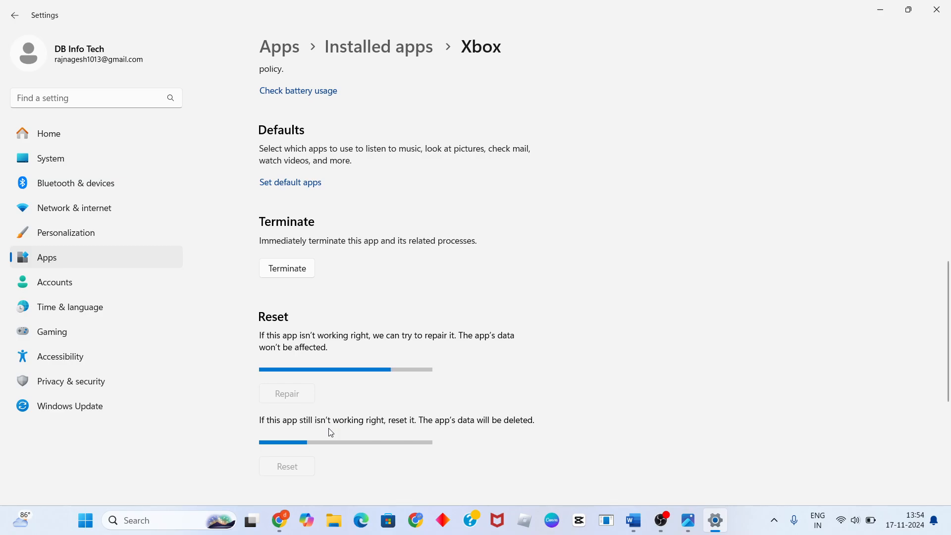
left_click(286, 393)
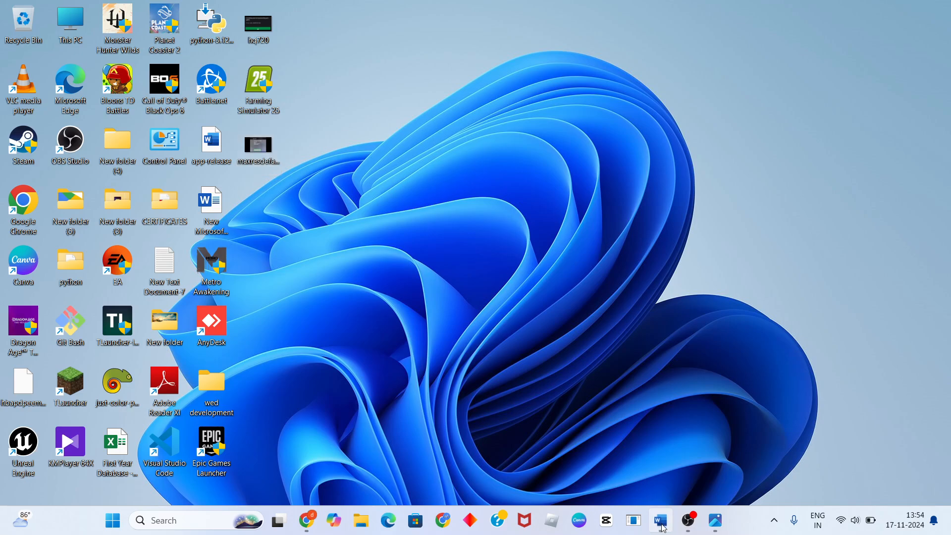
left_click(659, 520)
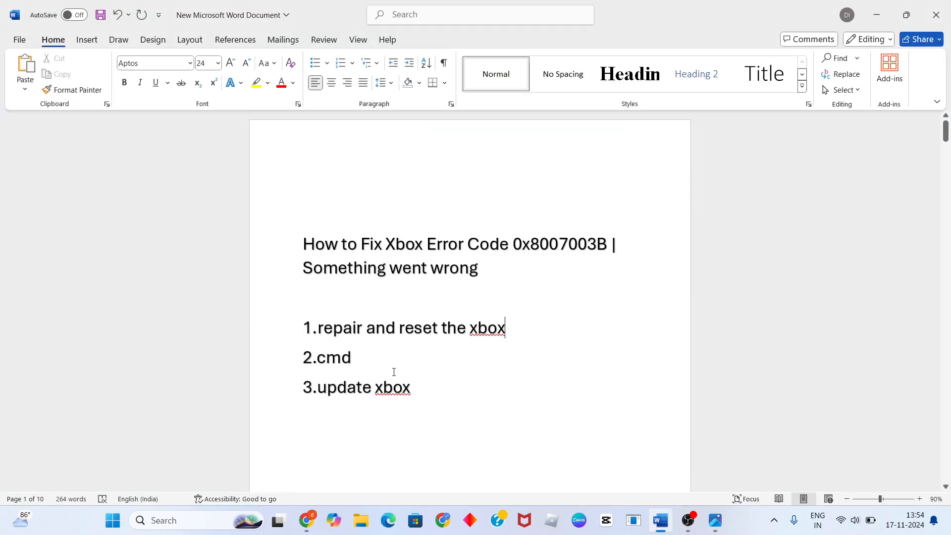
double_click(332, 357)
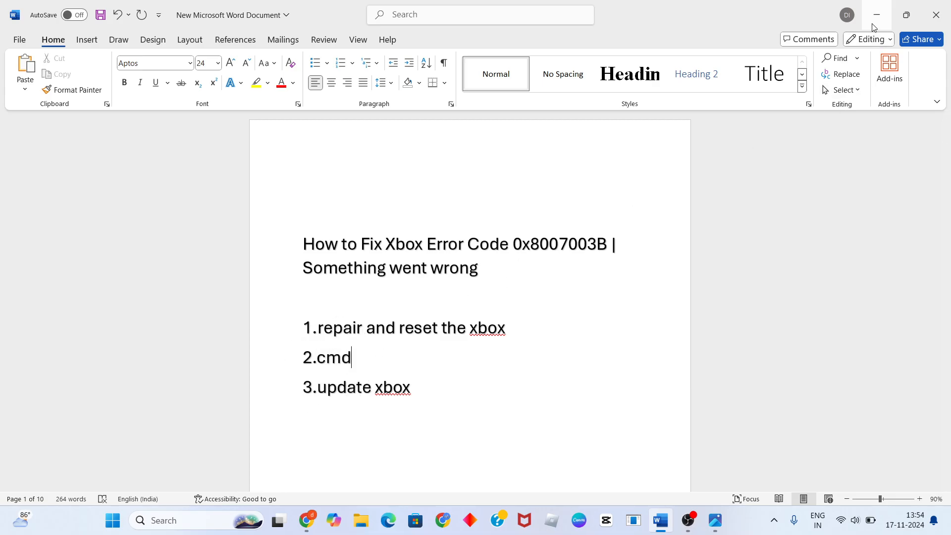
left_click(876, 14)
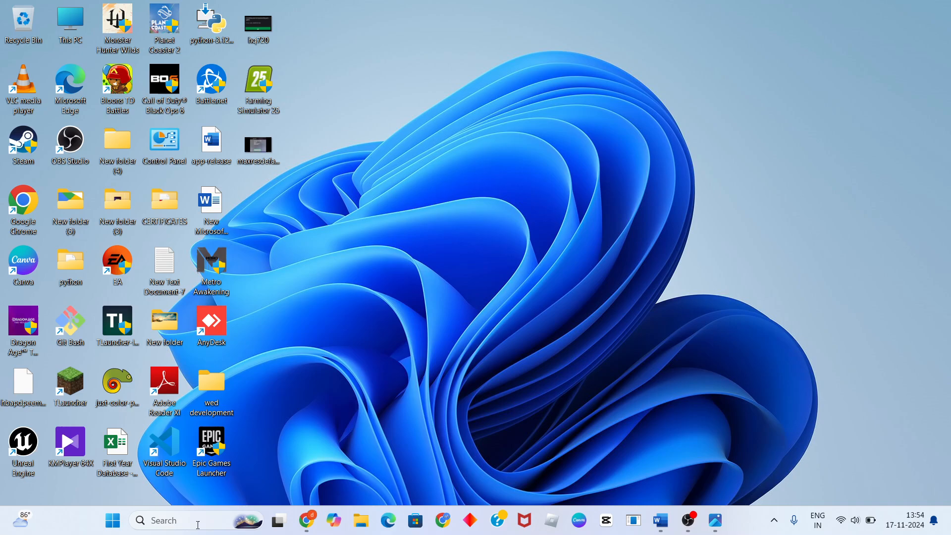
- Search 'cmd' and launch Command Prompt as administrator
left_click(164, 519)
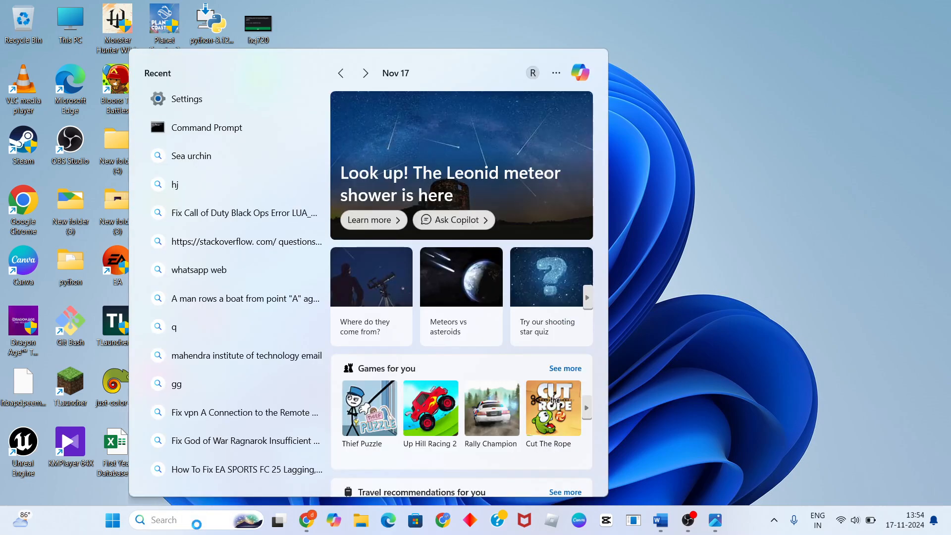
type("cmd")
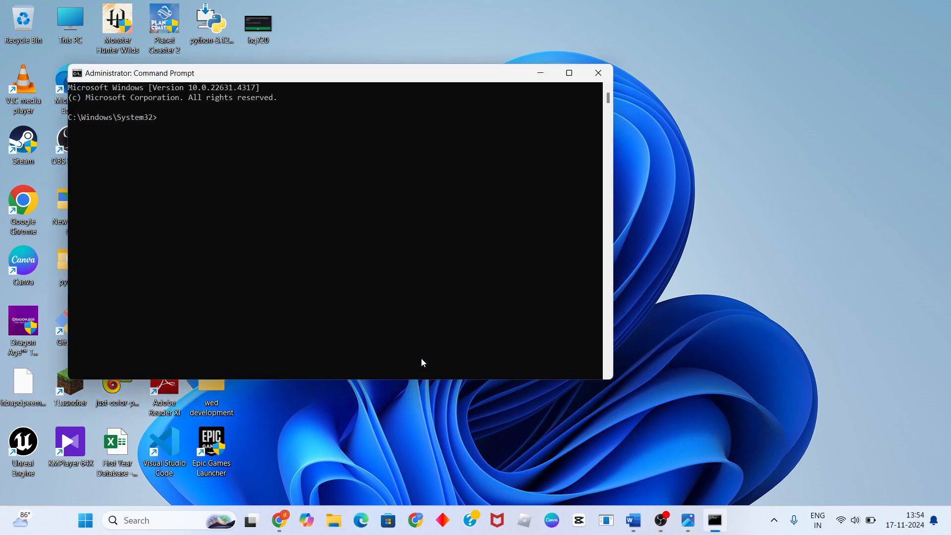
- Run 'sfc /scannow' after a mistyped first attempt, then minimize Command Prompt
type("sfc")
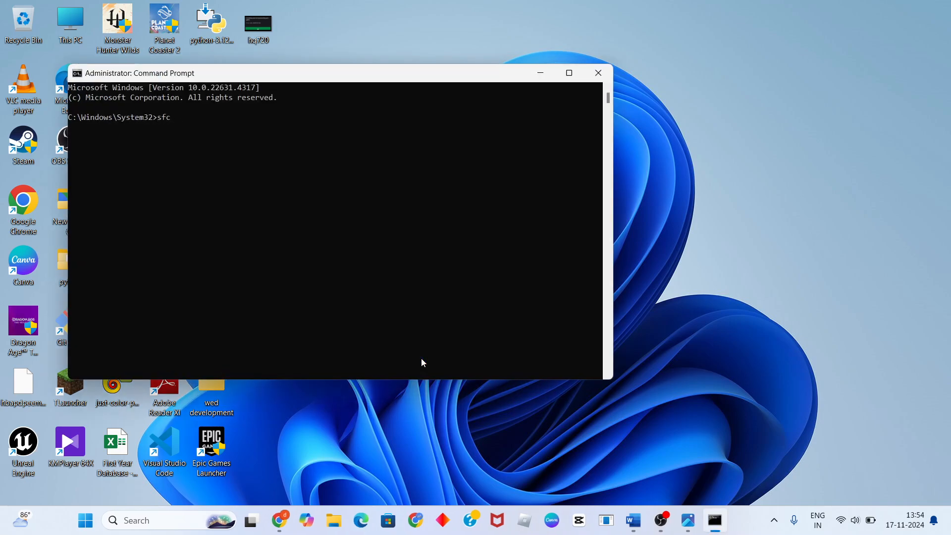
type("scann")
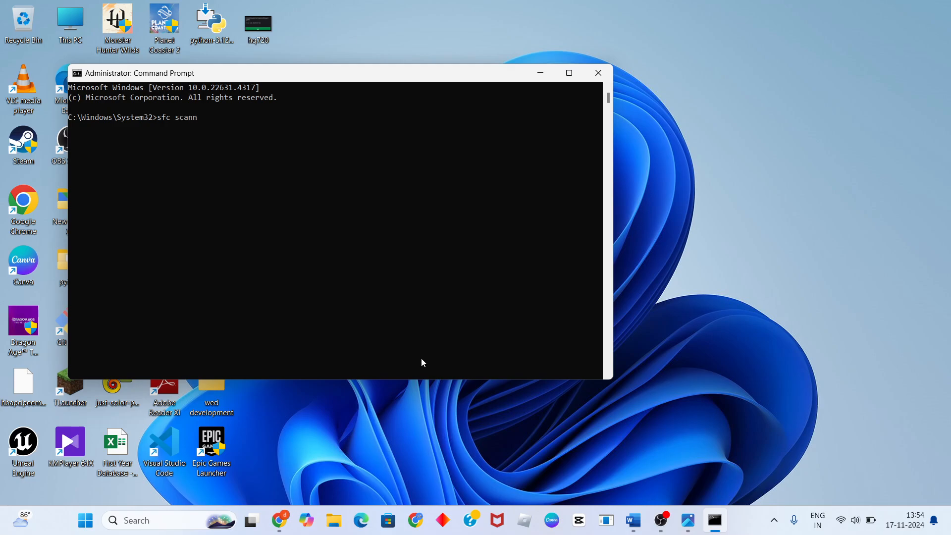
key("Return")
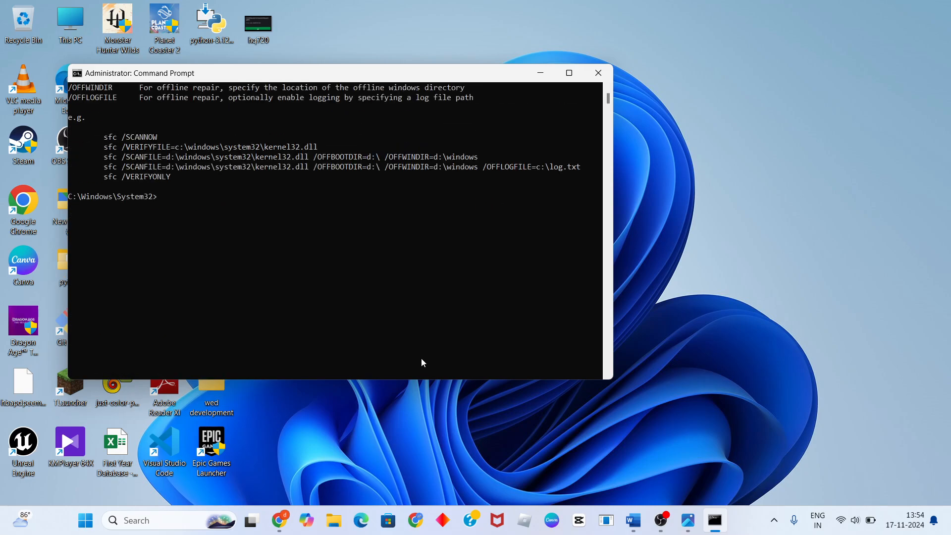
type("sfc")
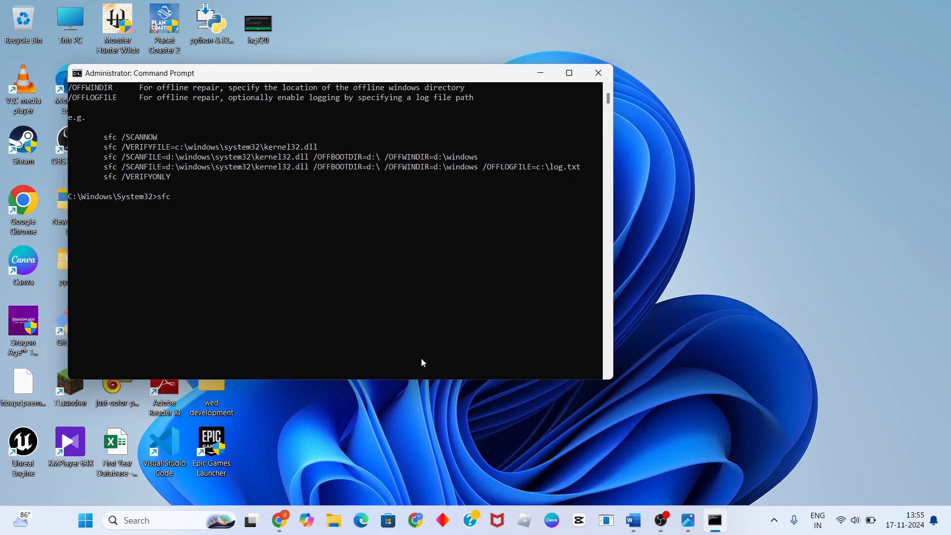
type("/scan")
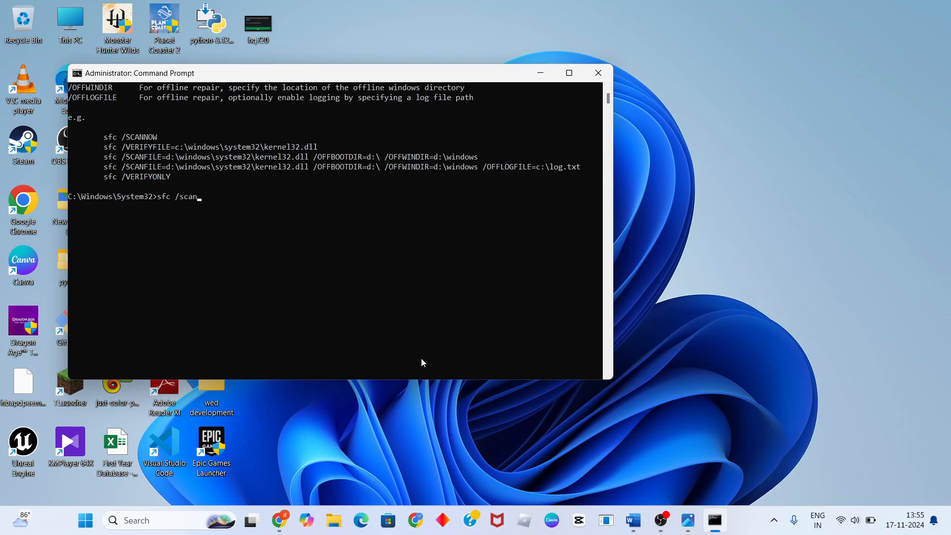
type("now")
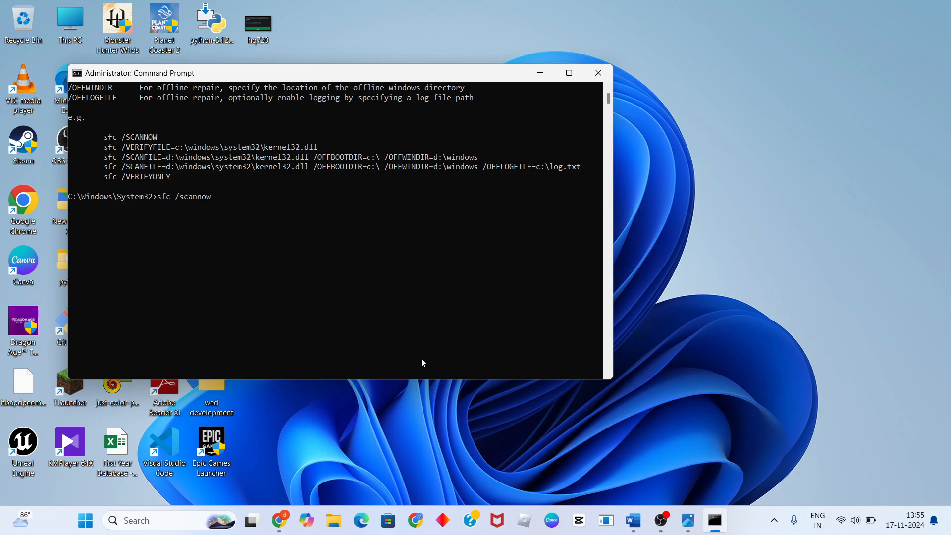
key("Return")
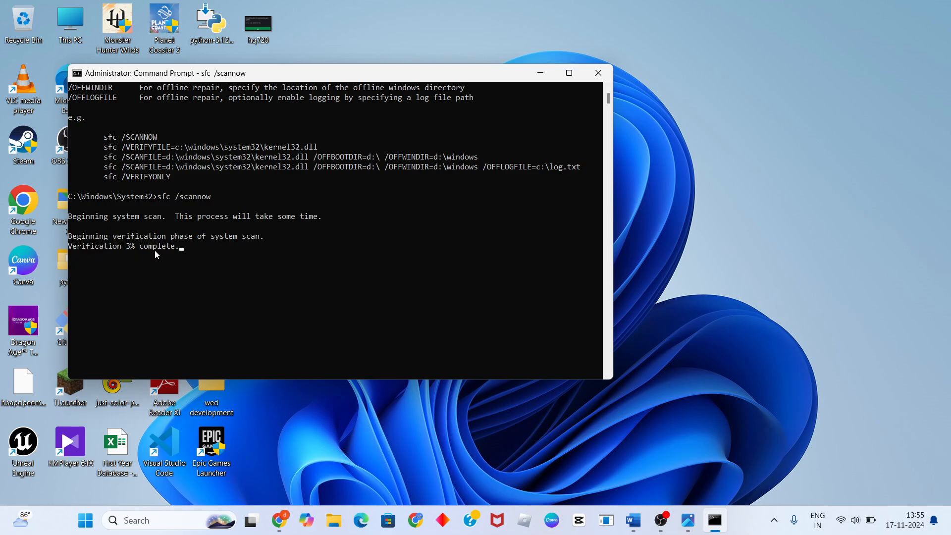
mouse_move(135, 255)
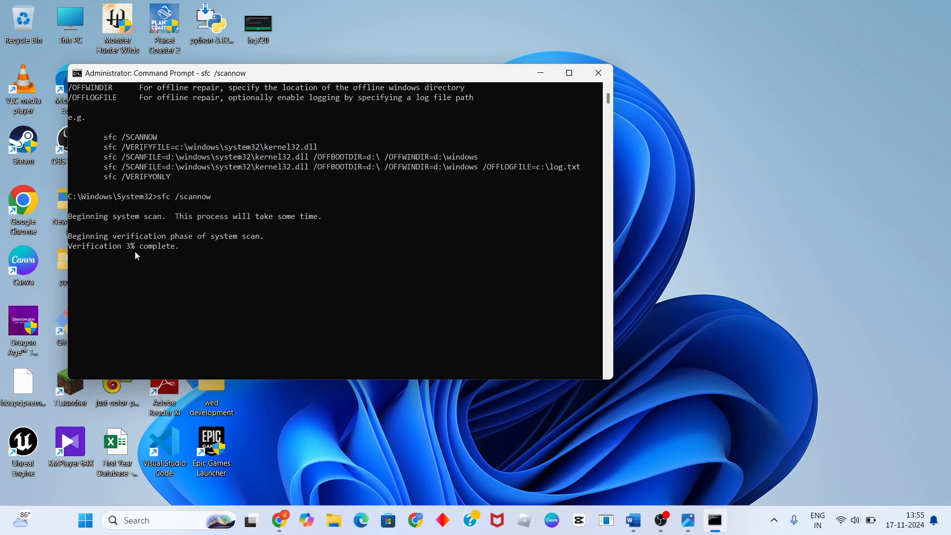
mouse_move(540, 73)
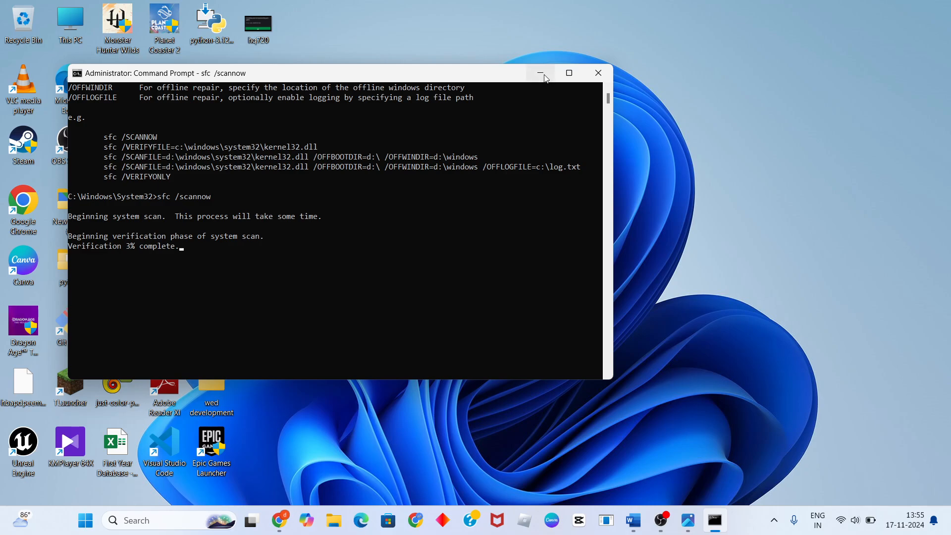
mouse_move(540, 73)
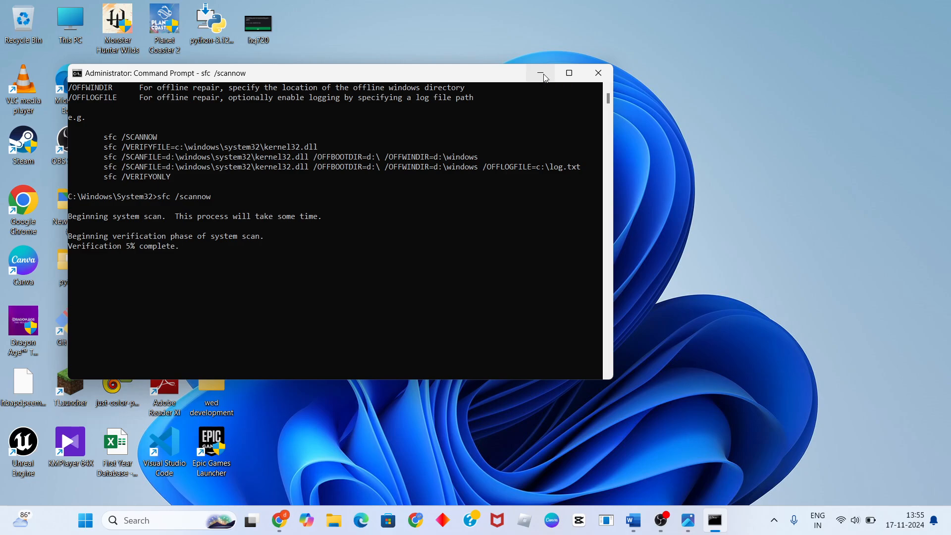
left_click(540, 73)
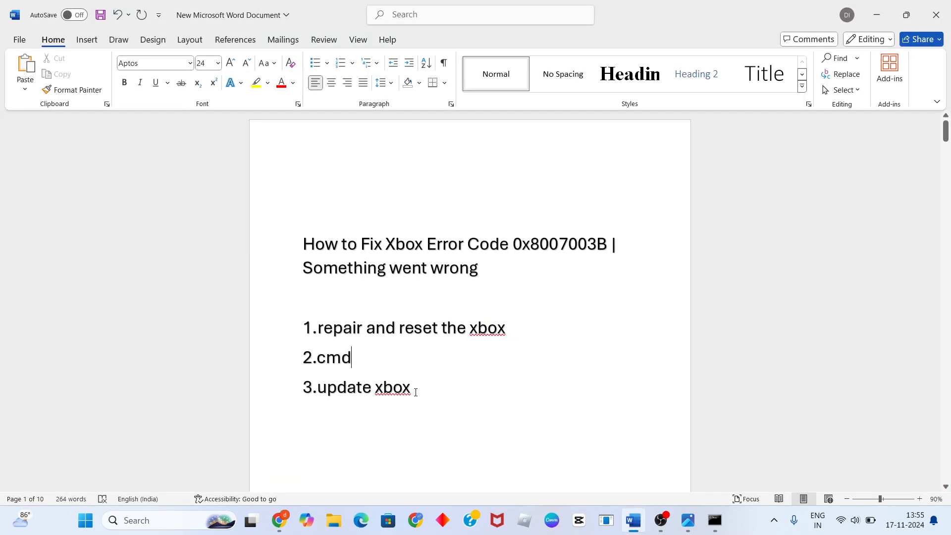
- Highlight the '3.update xbox' line in the Word notes, then minimize Word
double_click(344, 386)
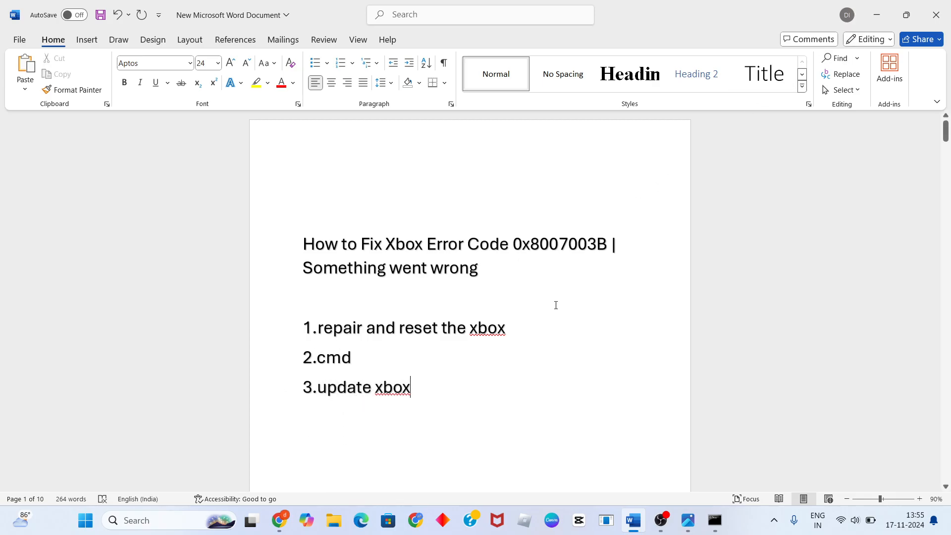
mouse_move(708, 149)
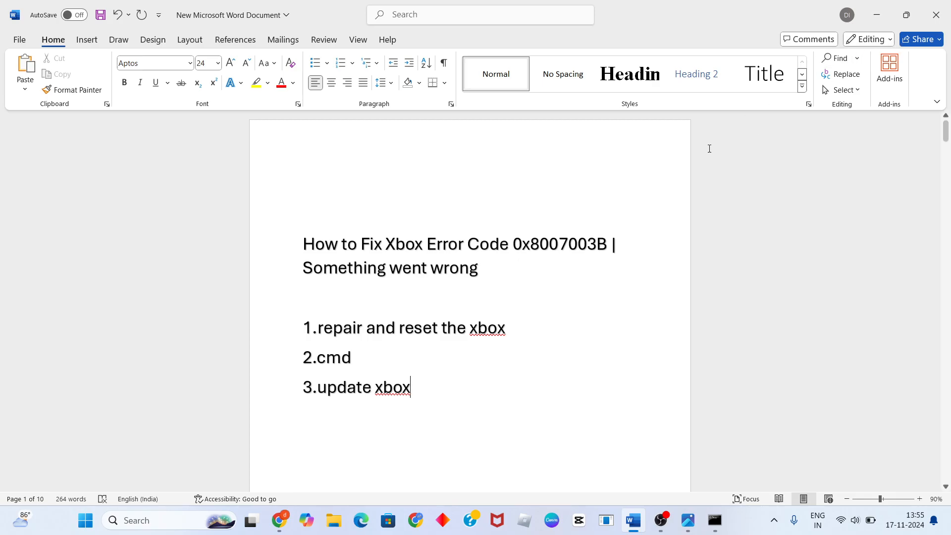
left_click(905, 14)
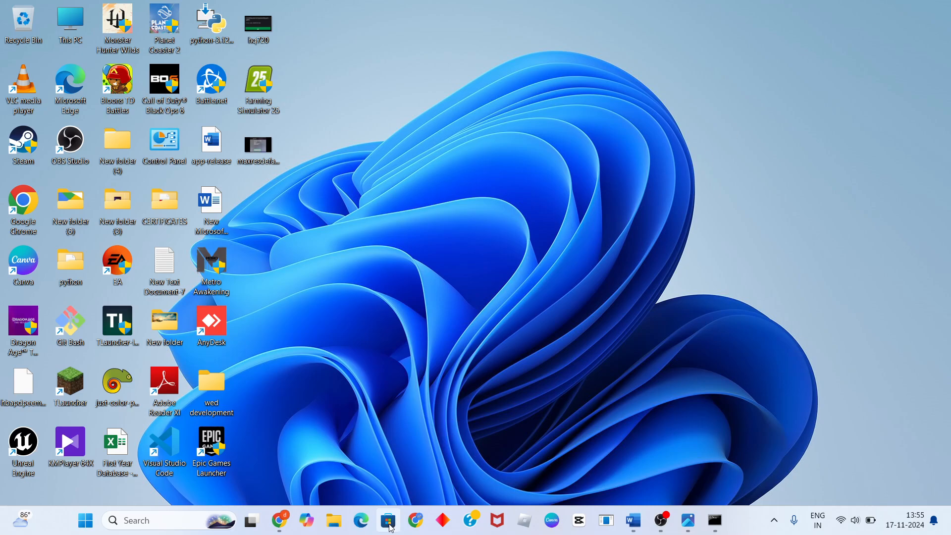
- Search the Microsoft Store for 'xbox' and open the Xbox app from its page
left_click(389, 520)
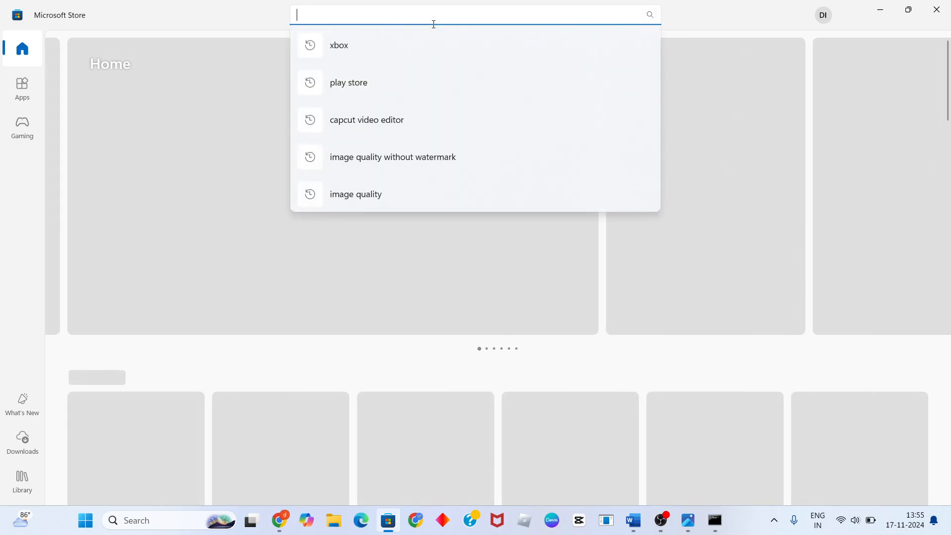
type("xbo")
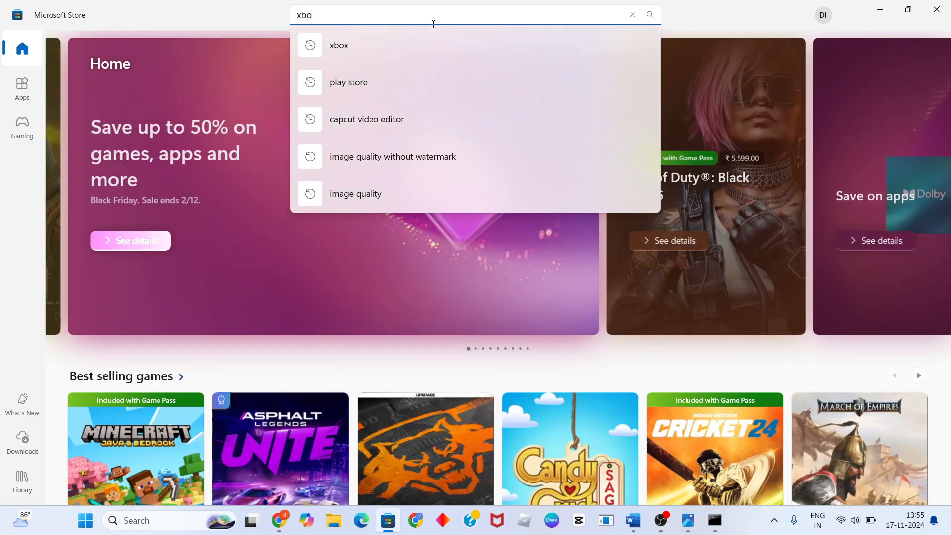
left_click(338, 45)
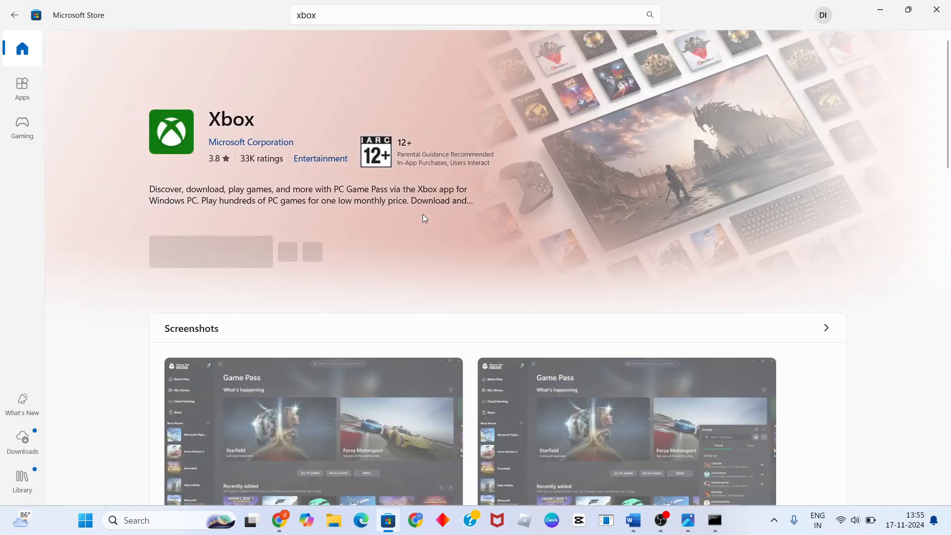
mouse_move(333, 200)
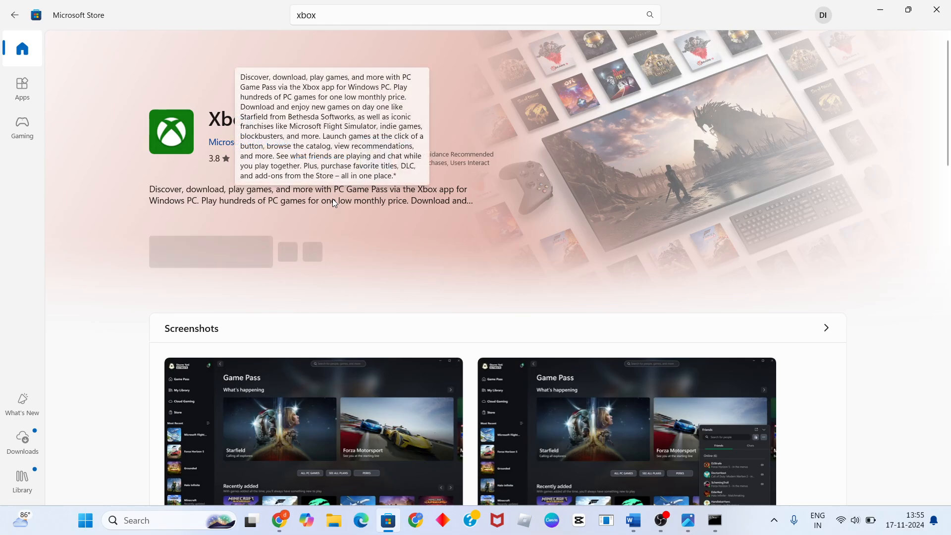
mouse_move(377, 257)
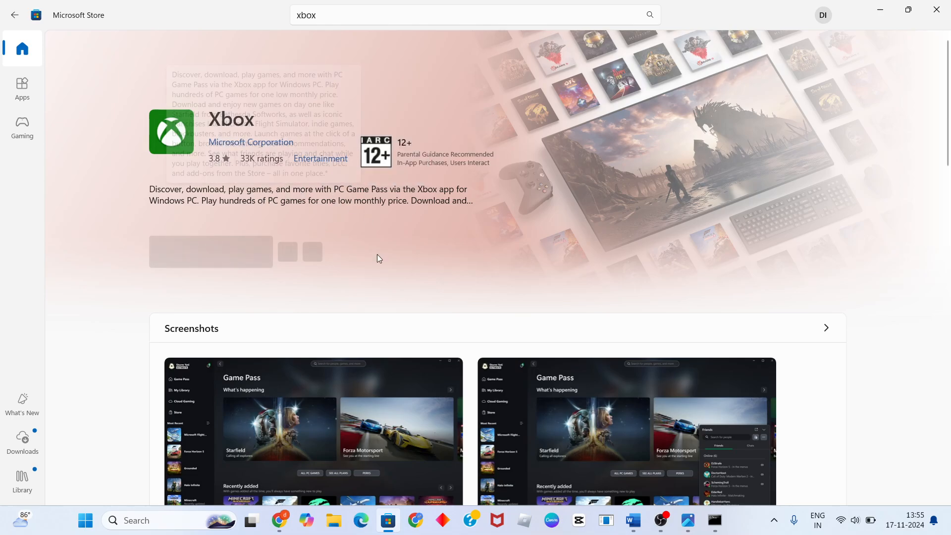
scroll("up", 3)
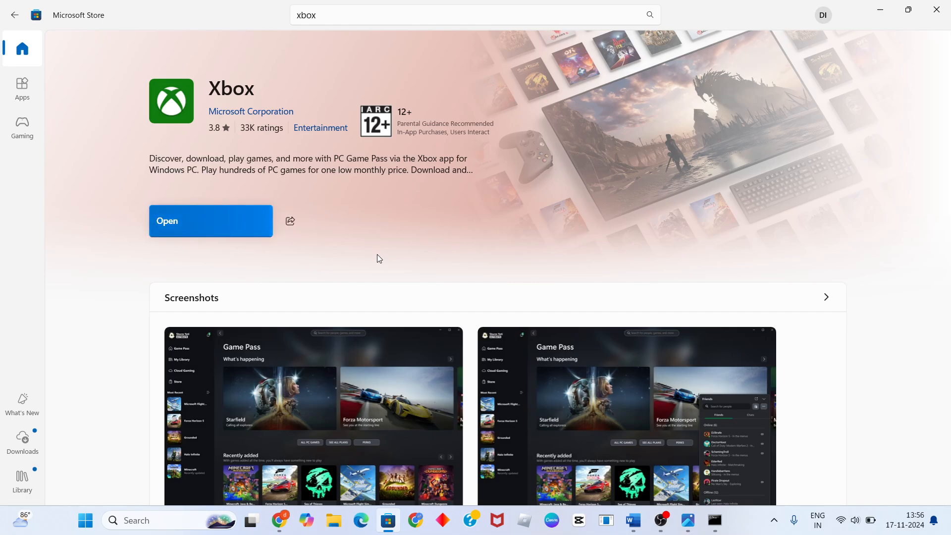
mouse_move(291, 221)
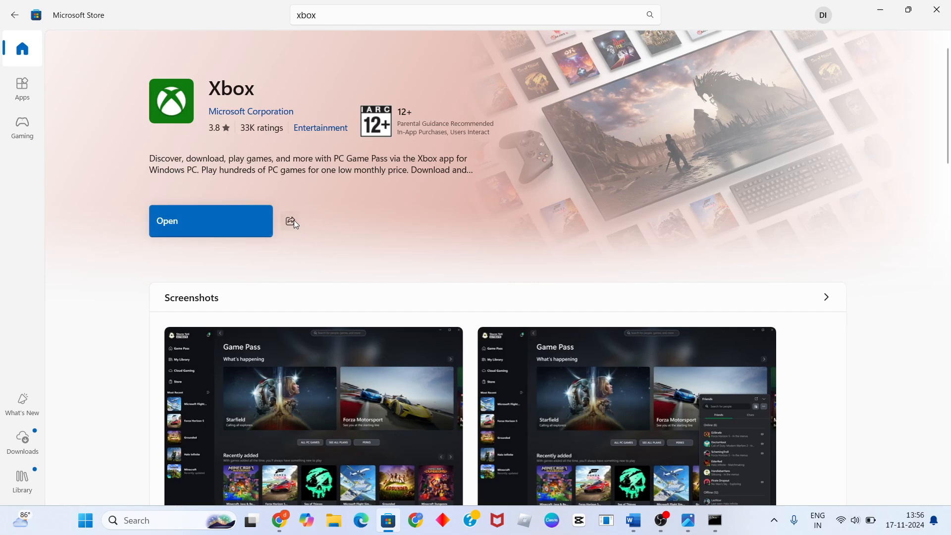
left_click(210, 220)
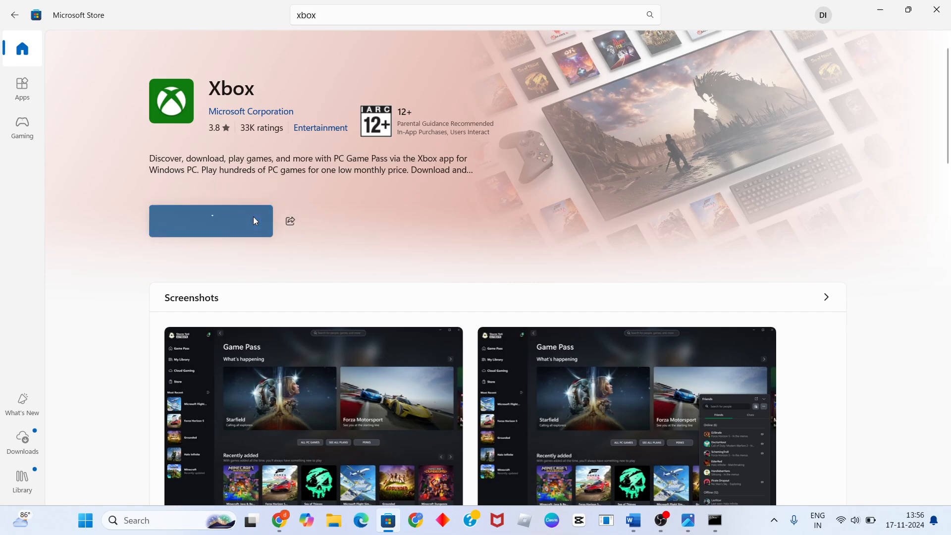
- Close the Xbox Game Pass window and resume the paused Xbox app update
left_click(211, 221)
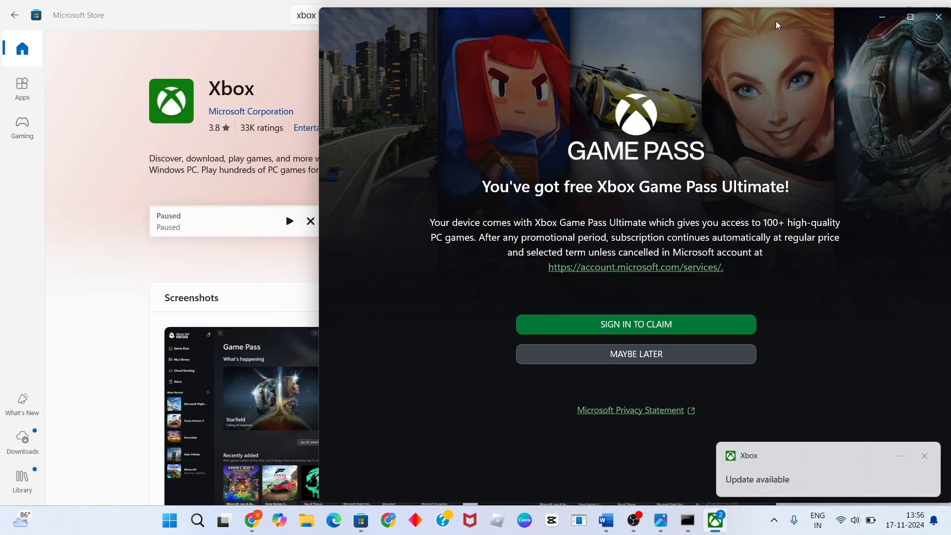
mouse_move(551, 206)
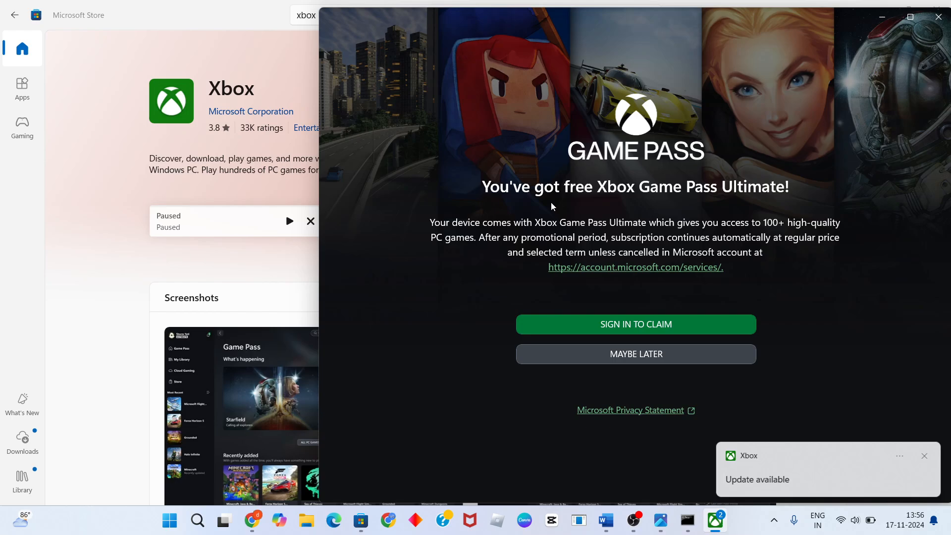
mouse_move(747, 484)
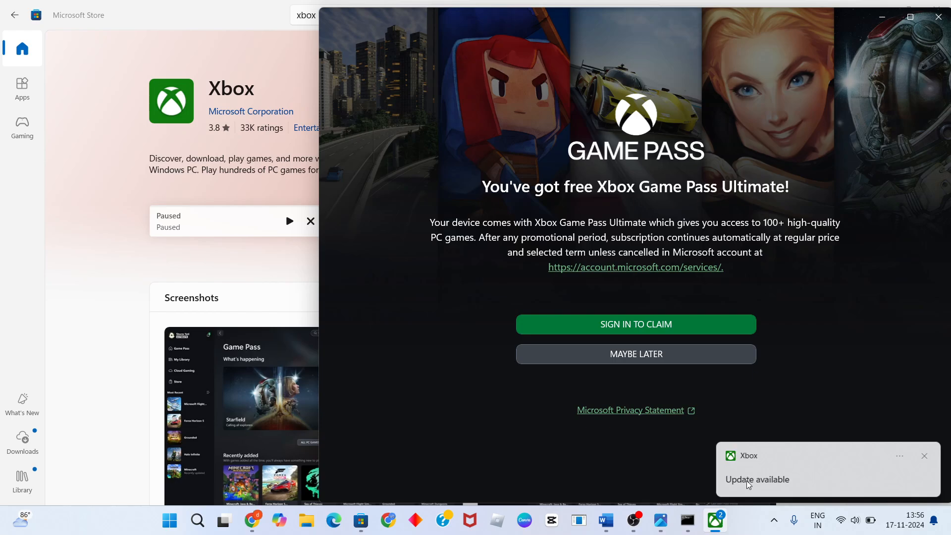
mouse_move(882, 99)
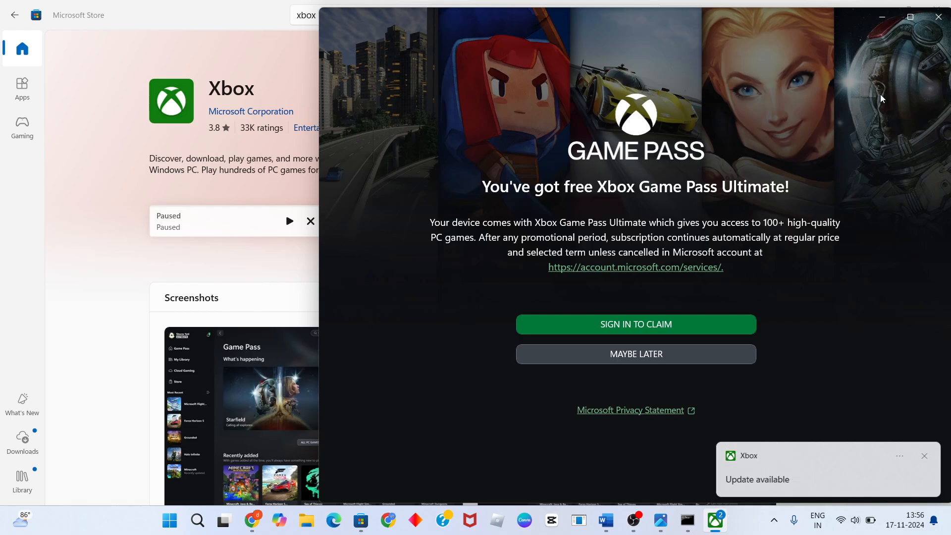
left_click(635, 354)
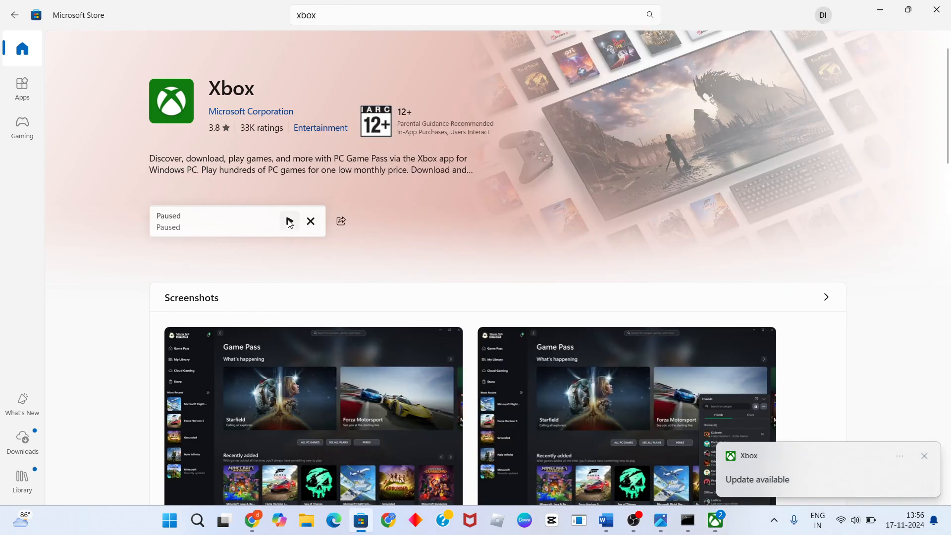
left_click(290, 221)
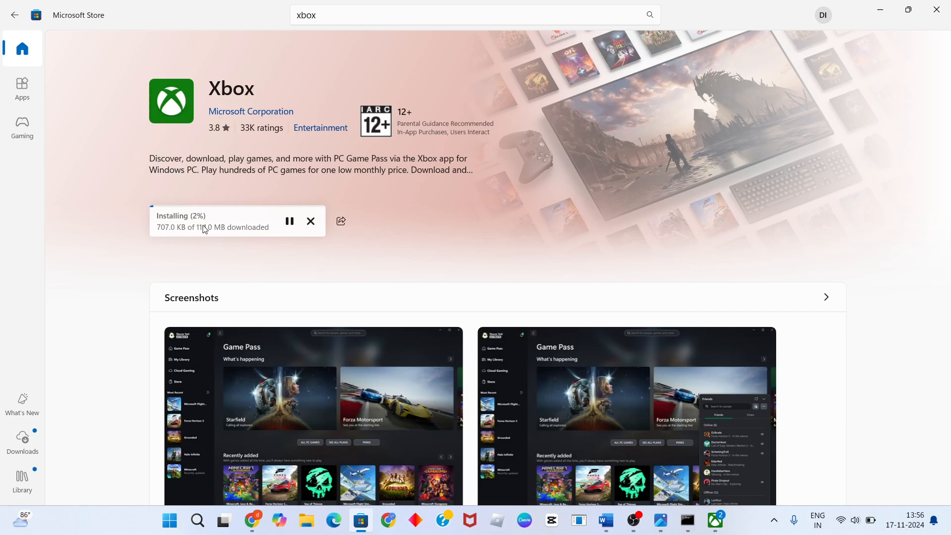
mouse_move(724, 49)
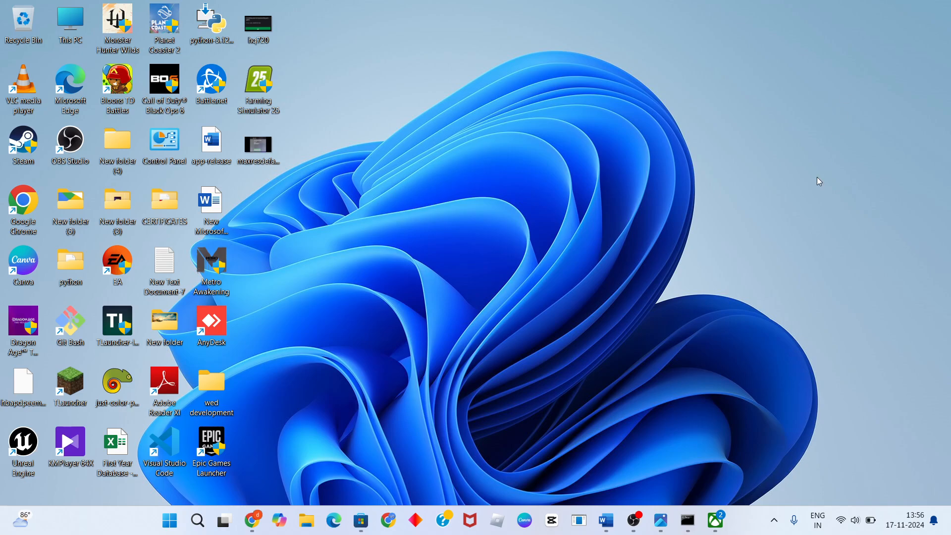
mouse_move(636, 457)
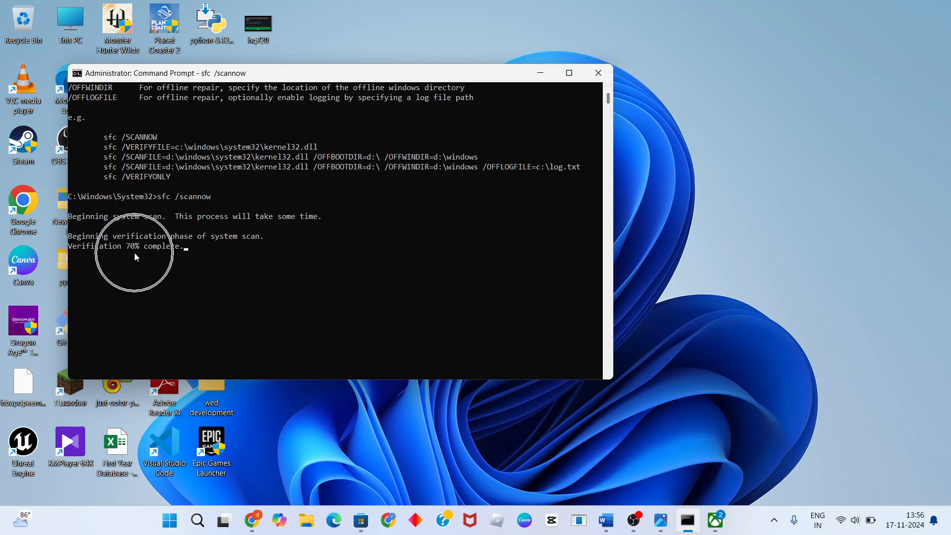
mouse_move(539, 73)
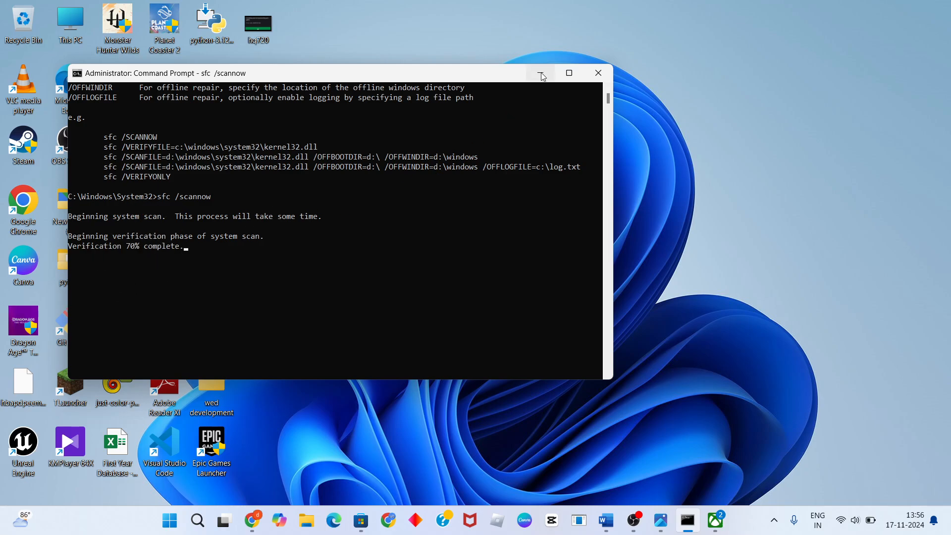
left_click(540, 73)
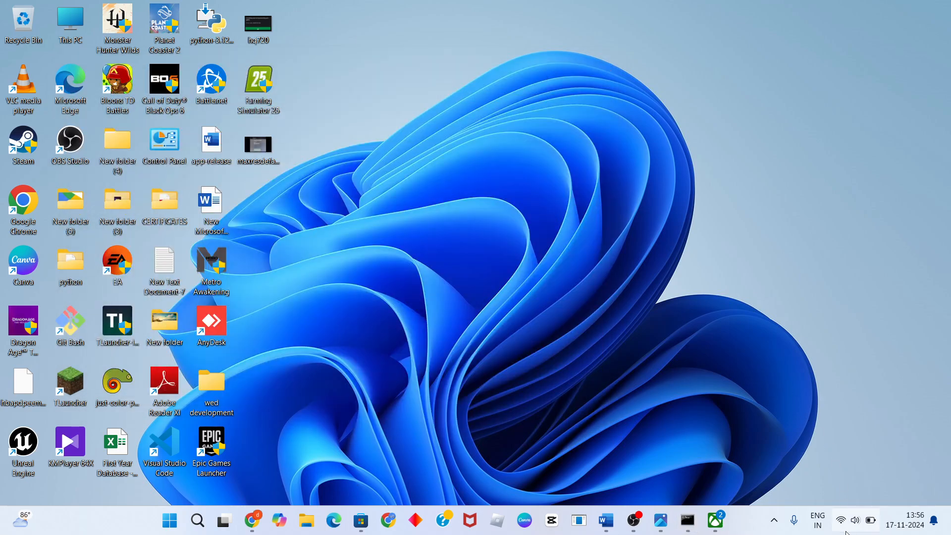
- Verify the Wi-Fi network is connected and secured, then show the Start menu power options to restart
left_click(853, 521)
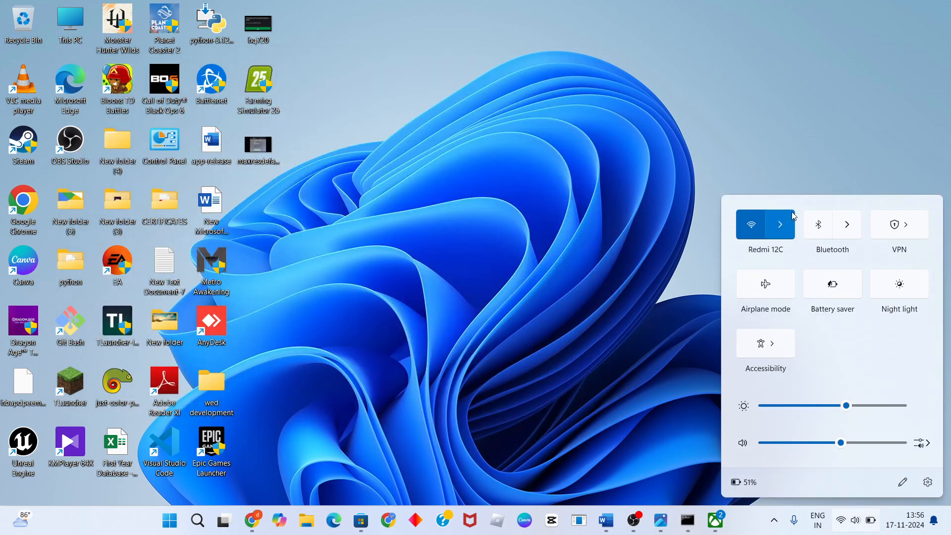
left_click(780, 224)
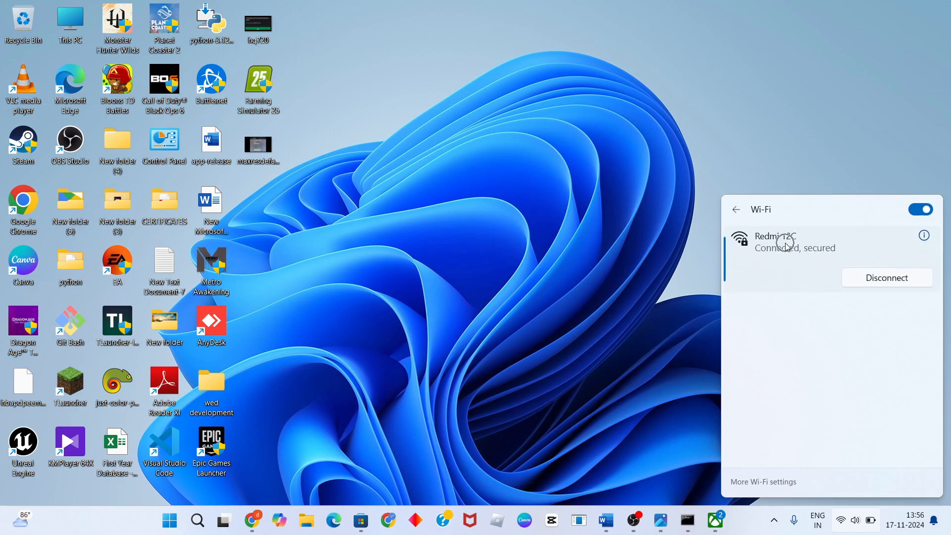
left_click(629, 243)
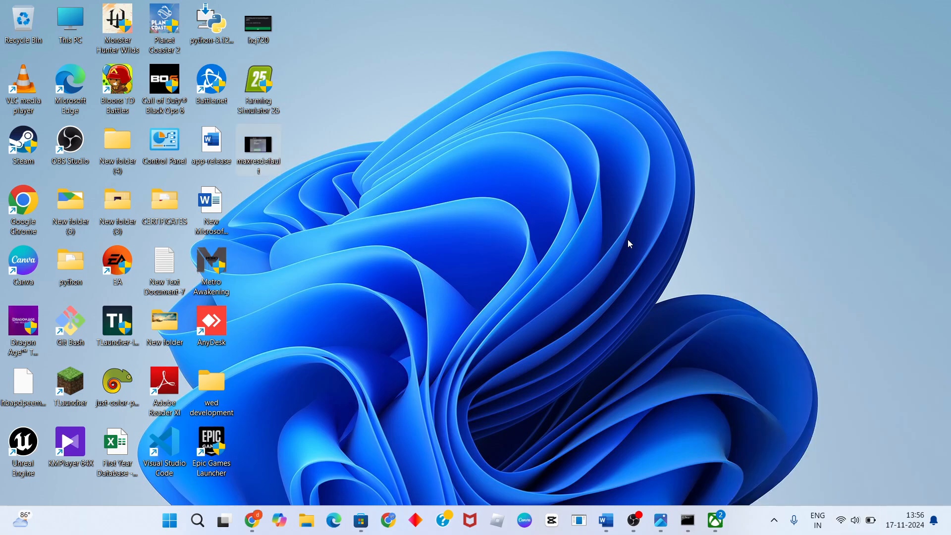
mouse_move(170, 520)
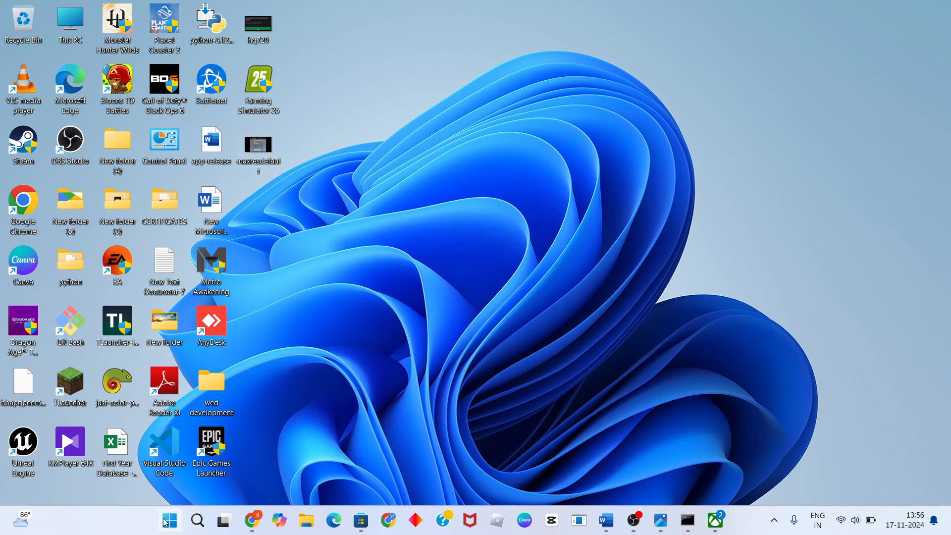
left_click(170, 520)
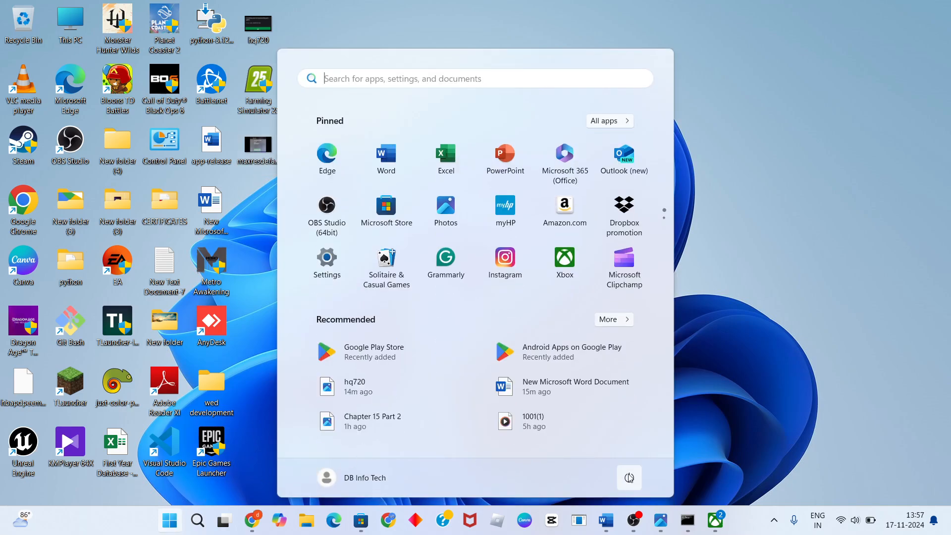
left_click(629, 477)
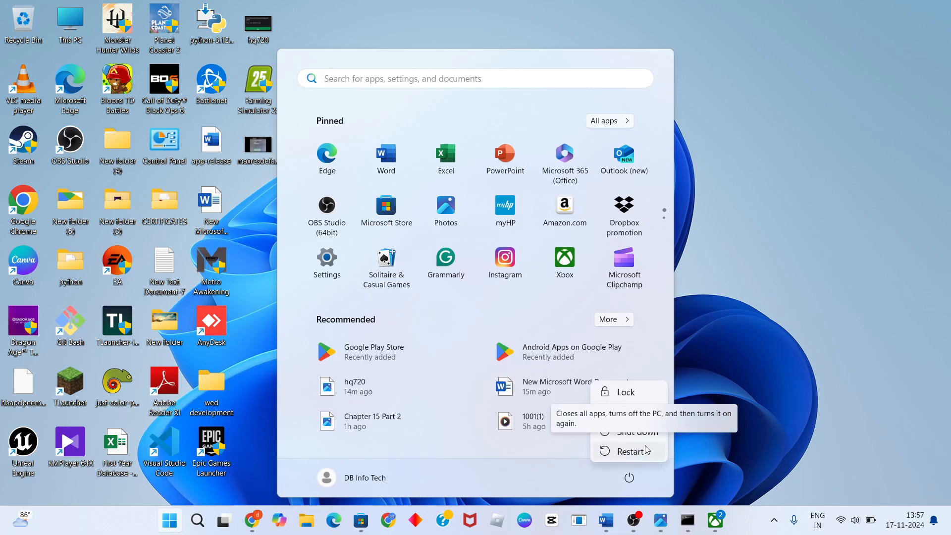